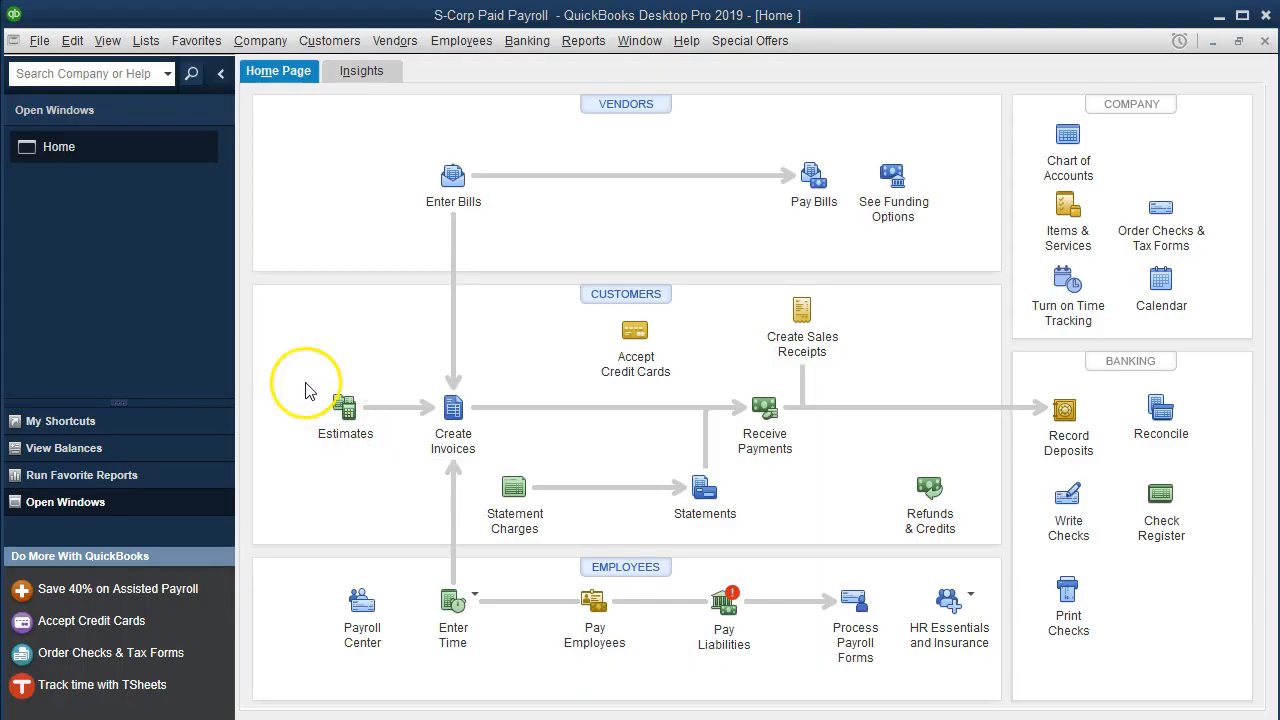
mouse_move(172, 304)
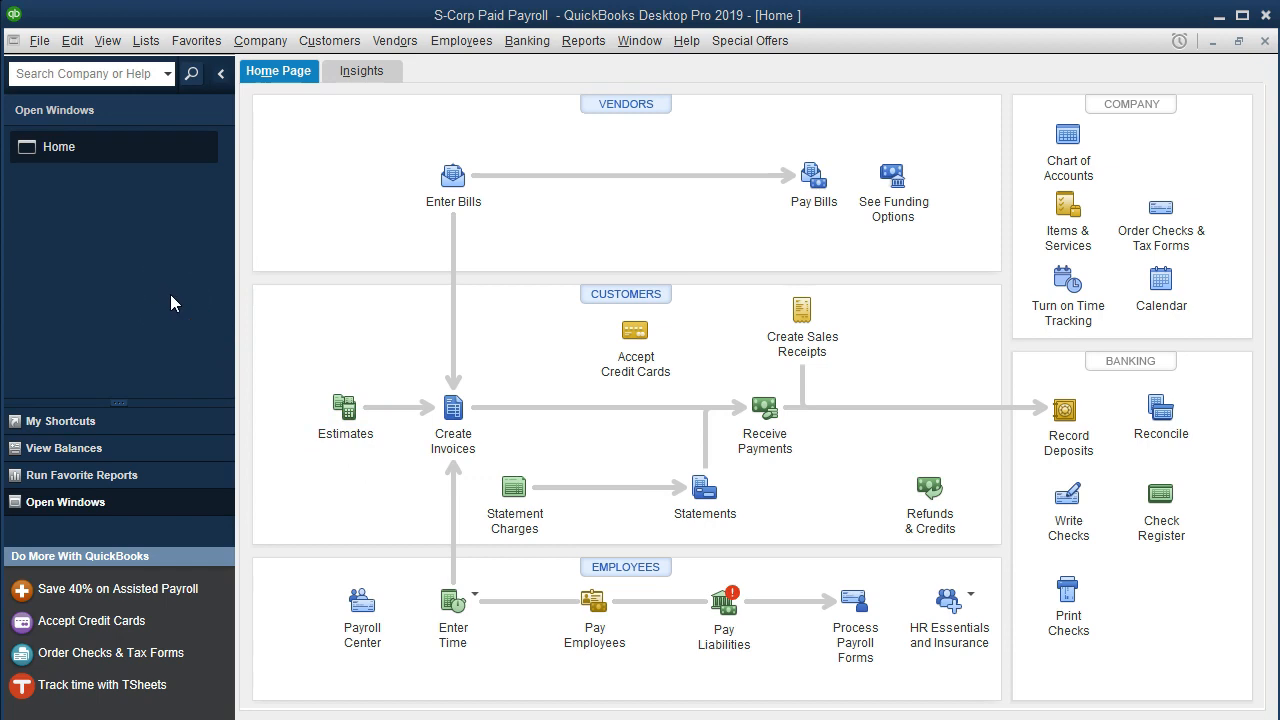
- Bring up the Payroll Item List from the Lists menu, then glance at the Employees menu
click(108, 40)
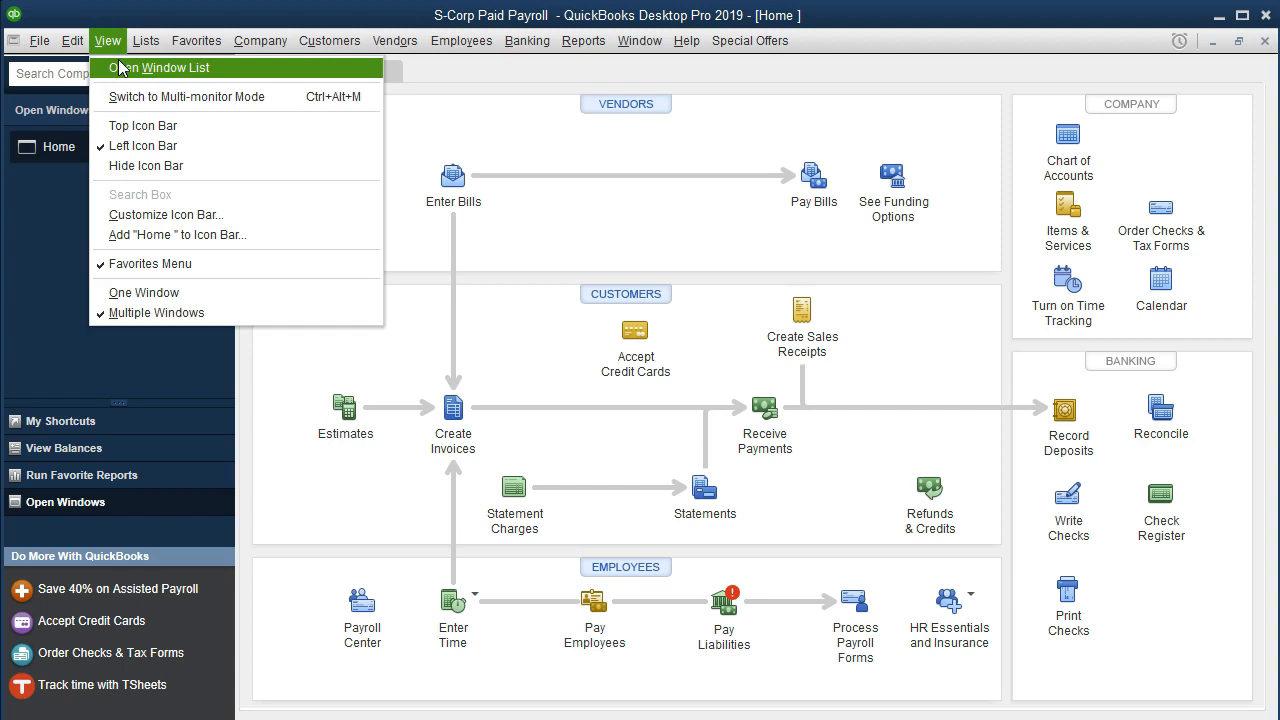
click(146, 40)
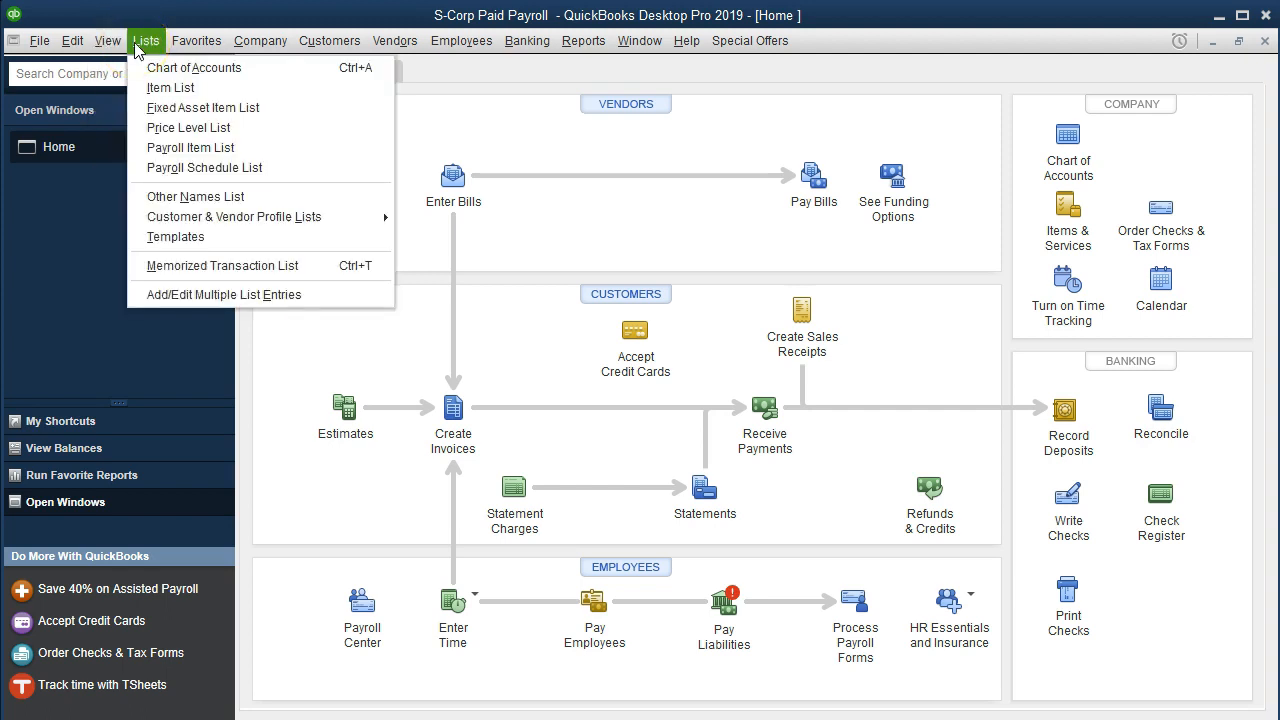
mouse_move(204, 108)
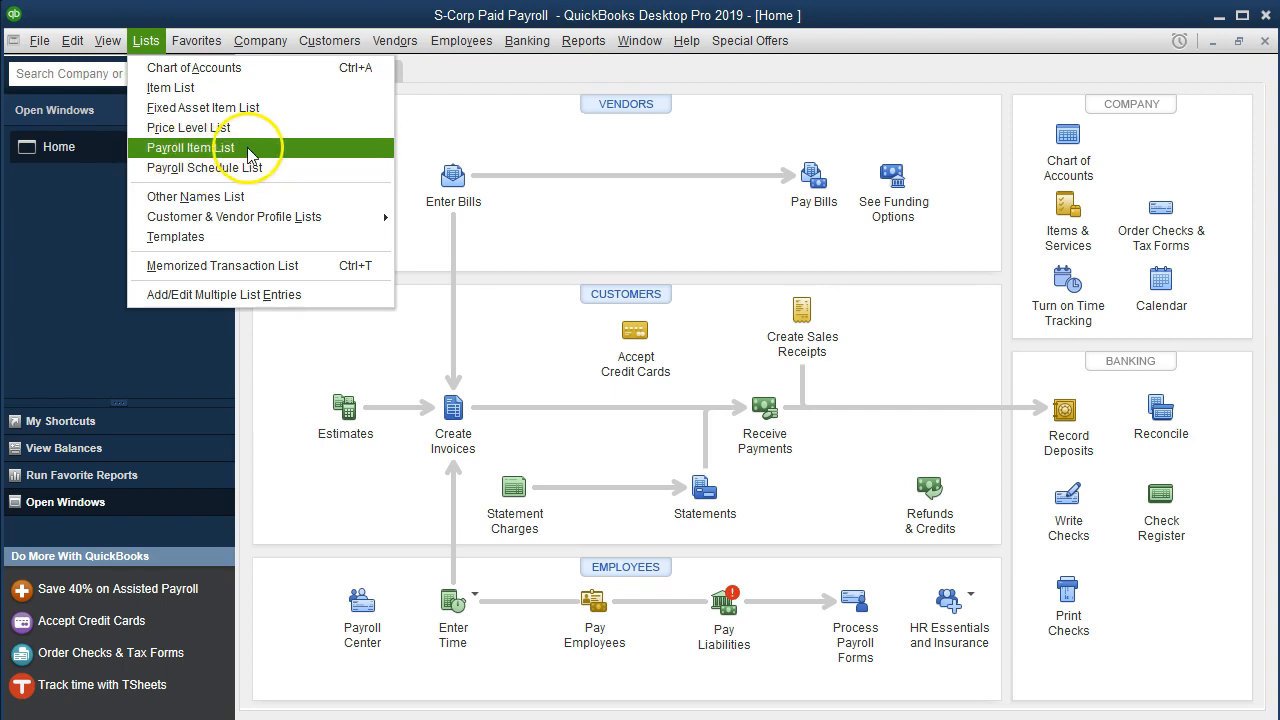
click(188, 148)
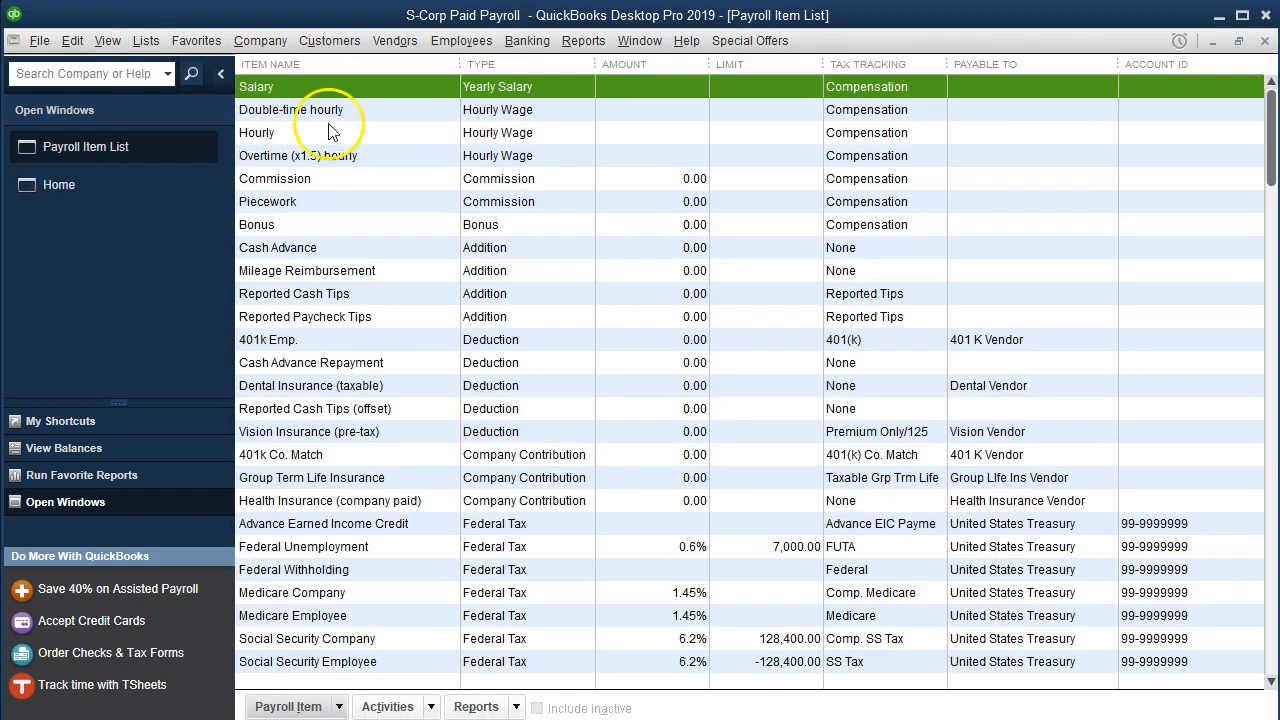
mouse_move(460, 40)
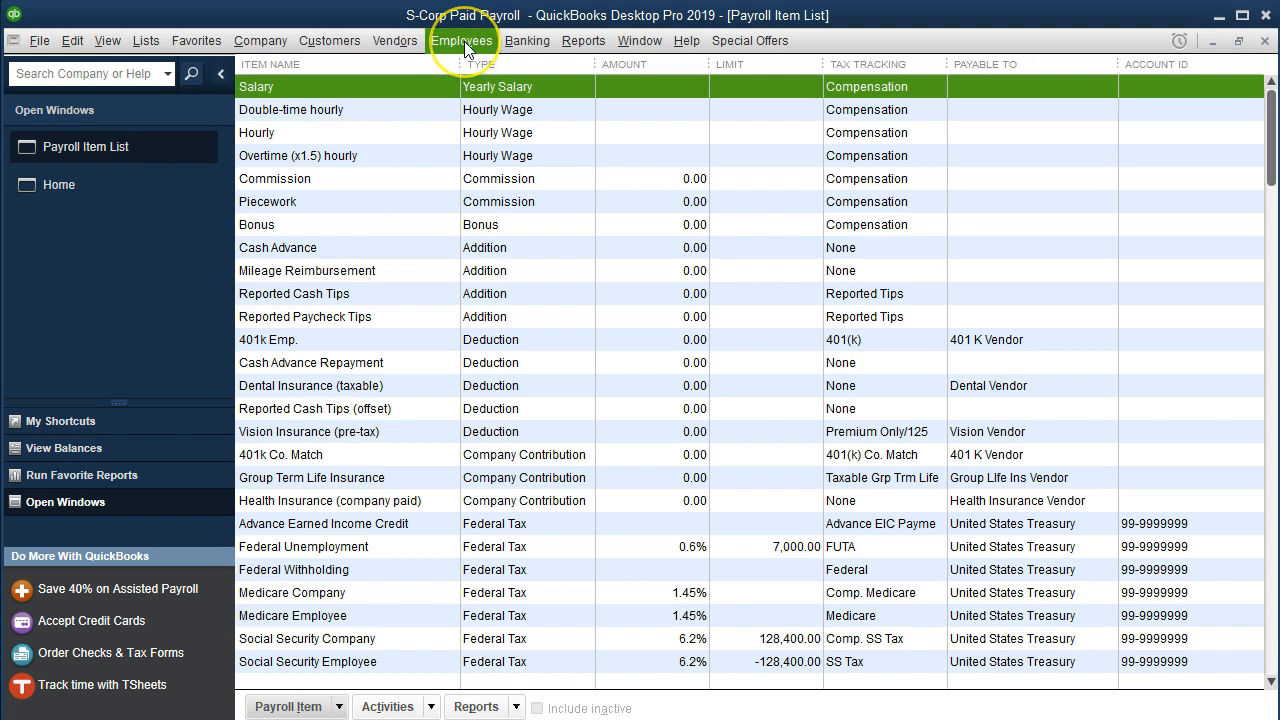
click(462, 40)
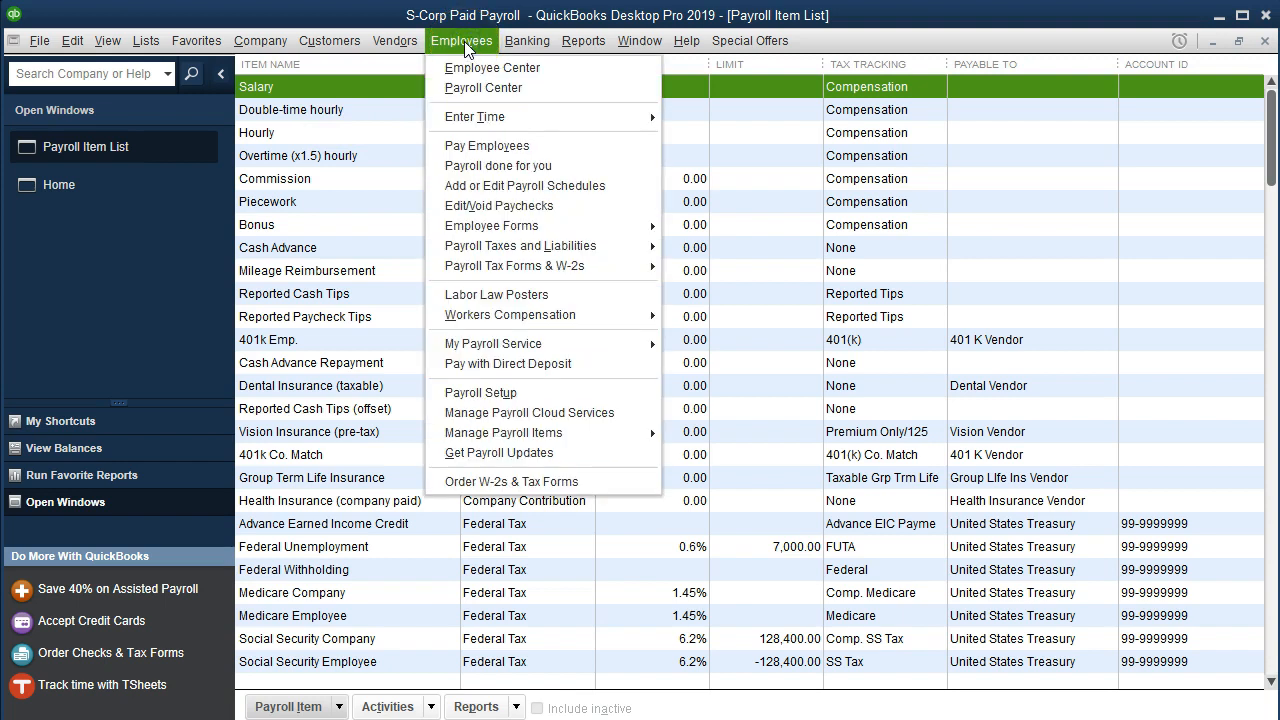
mouse_move(500, 204)
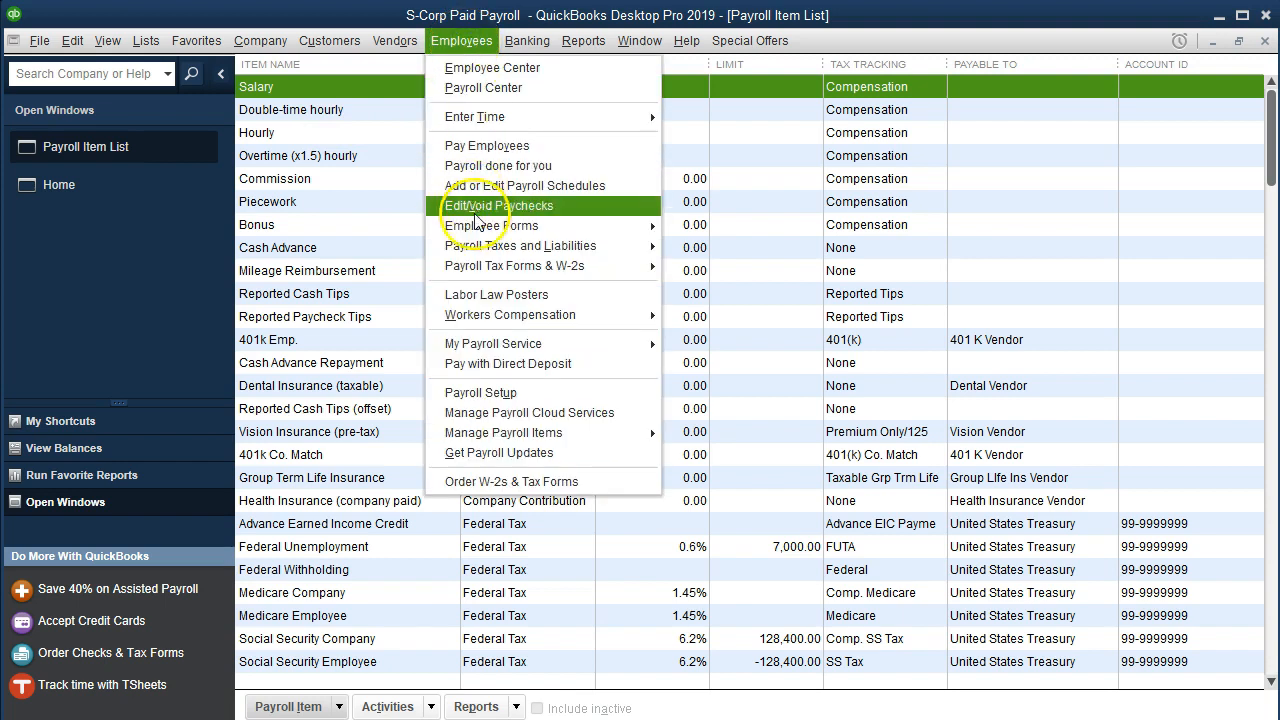
mouse_move(490, 392)
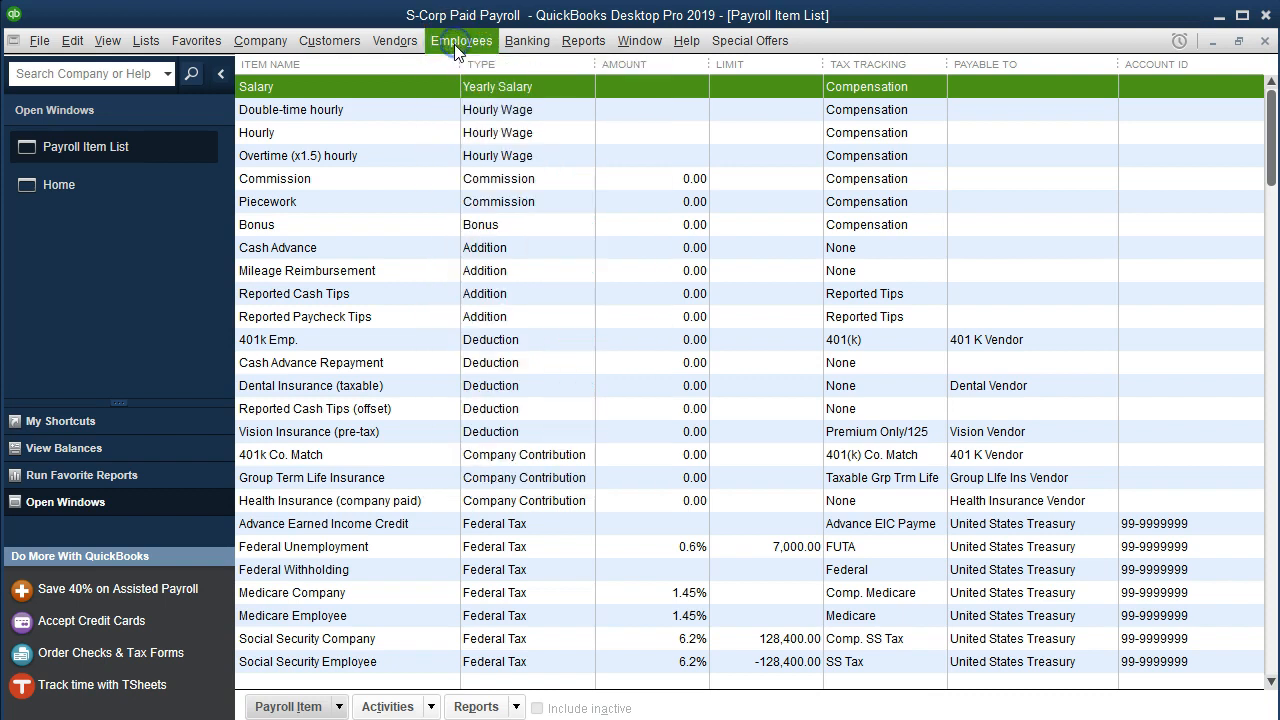
mouse_move(418, 410)
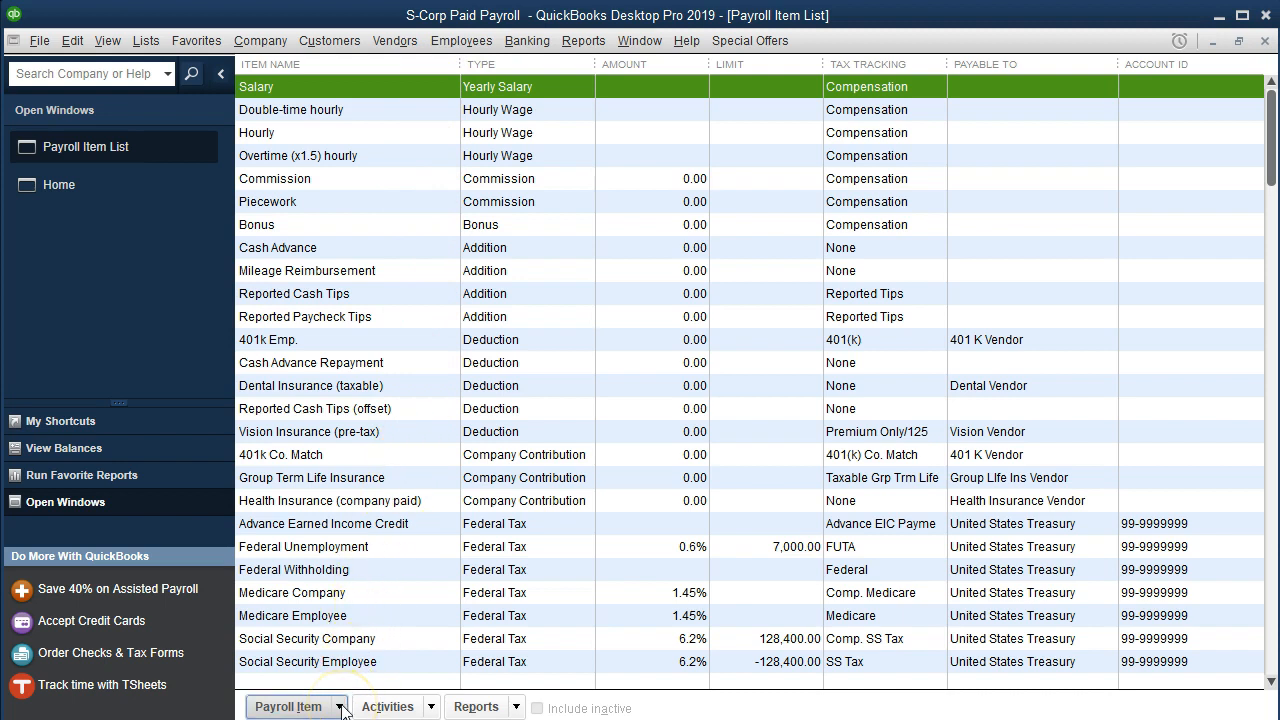
- Begin a new payroll item via EZ Setup with Insurance Benefits as the item type
click(288, 708)
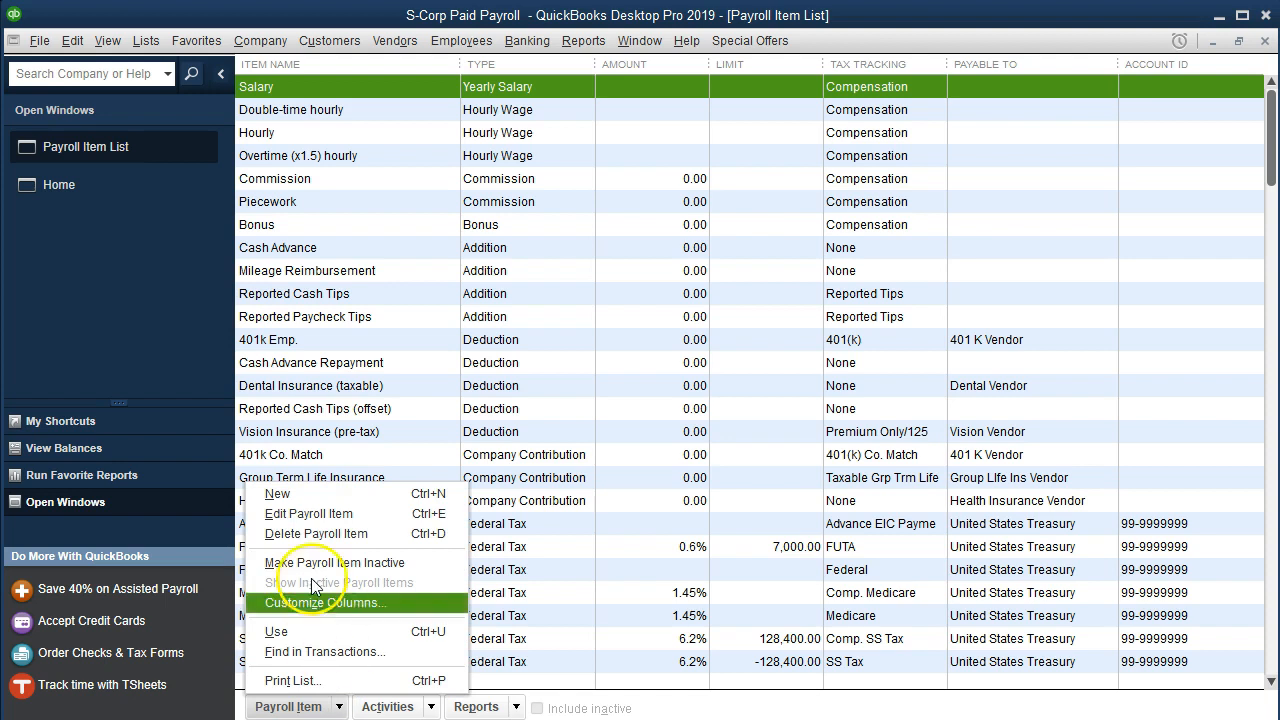
click(276, 492)
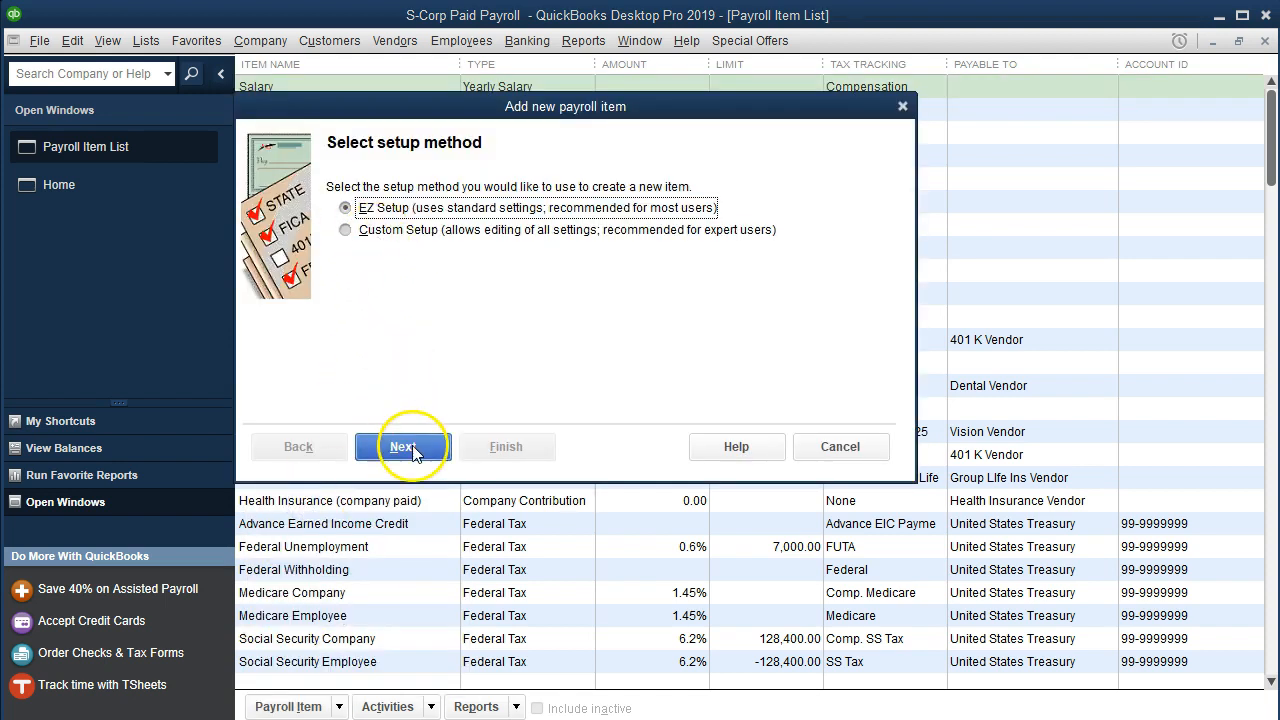
click(404, 446)
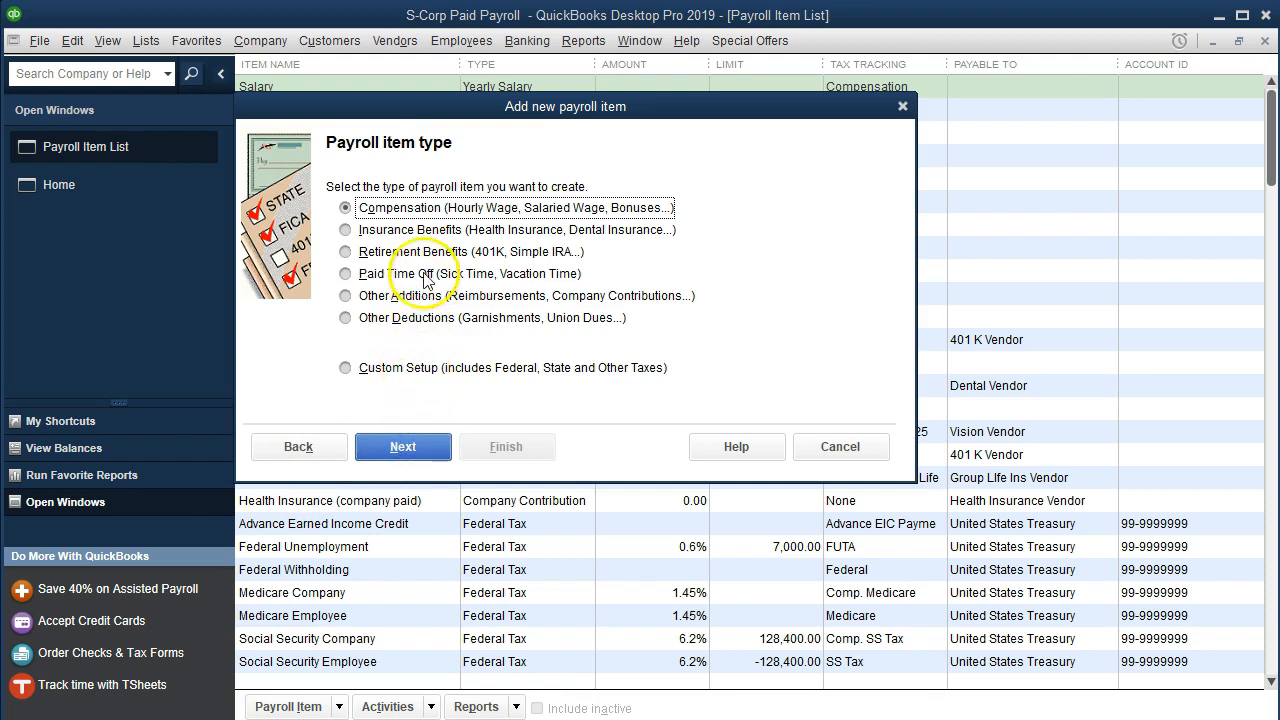
click(344, 228)
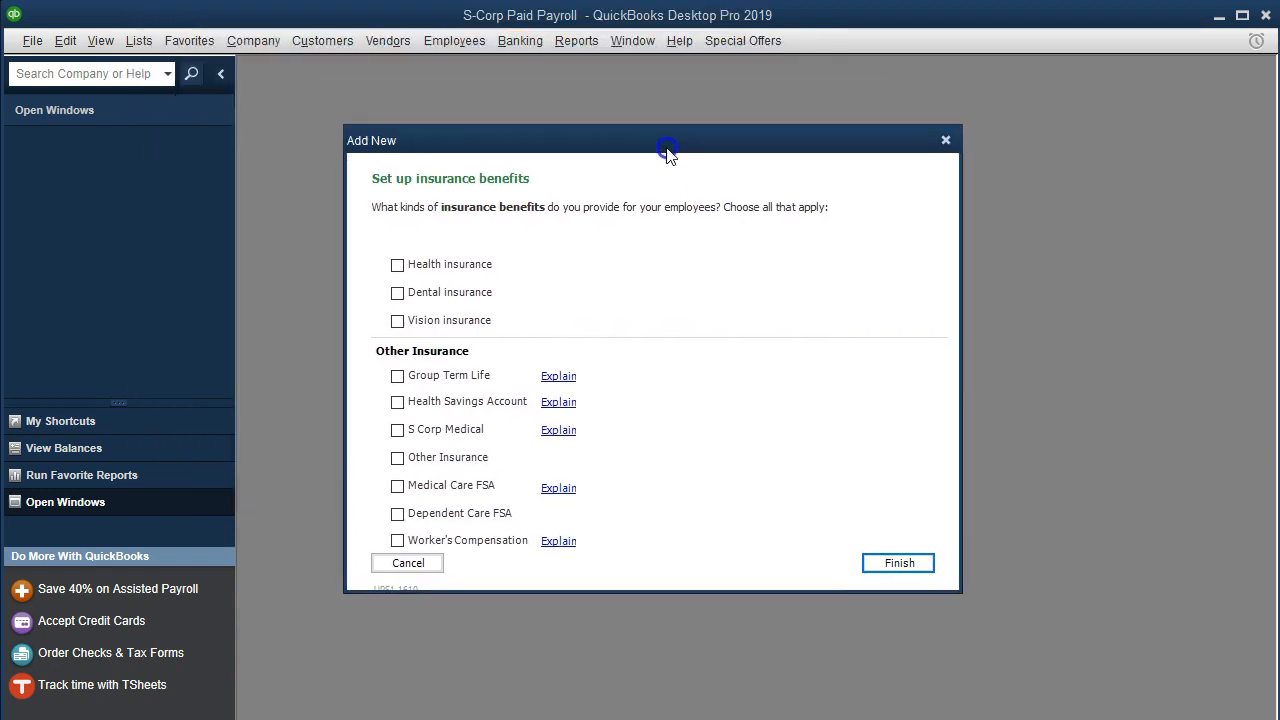
- Check Health Savings Account as a provided benefit and read through its Explain help
click(396, 400)
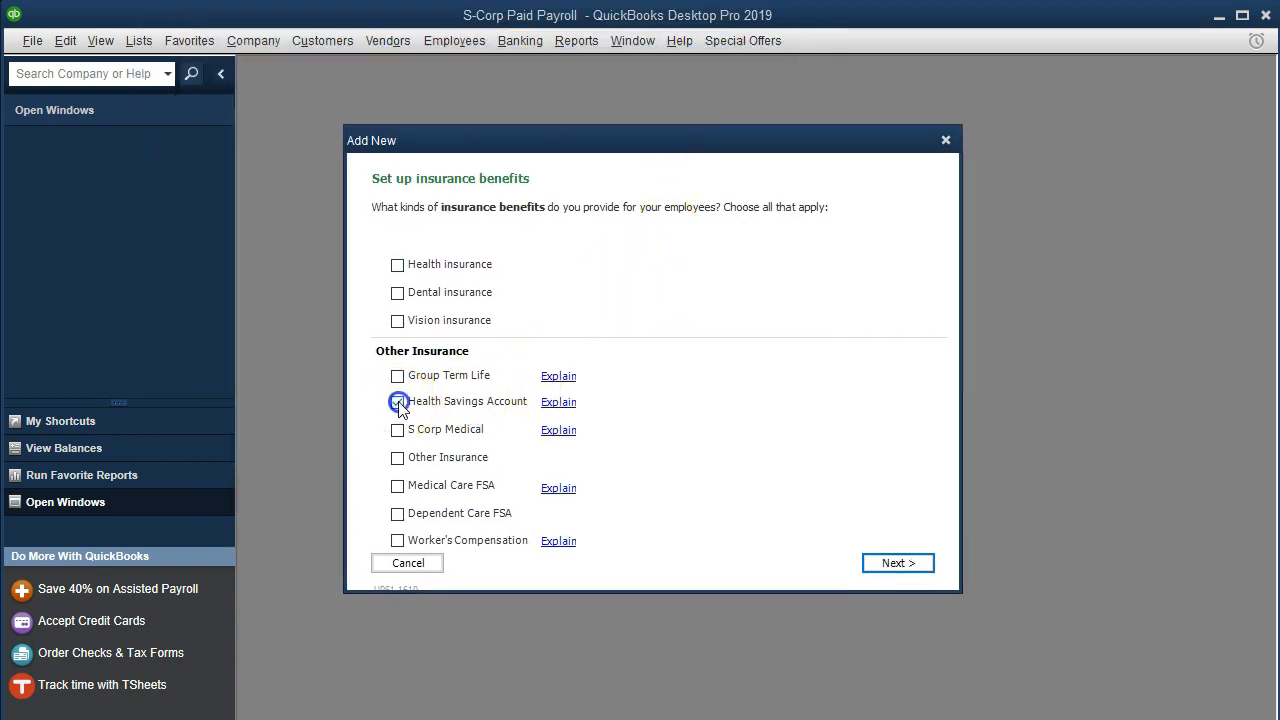
click(396, 400)
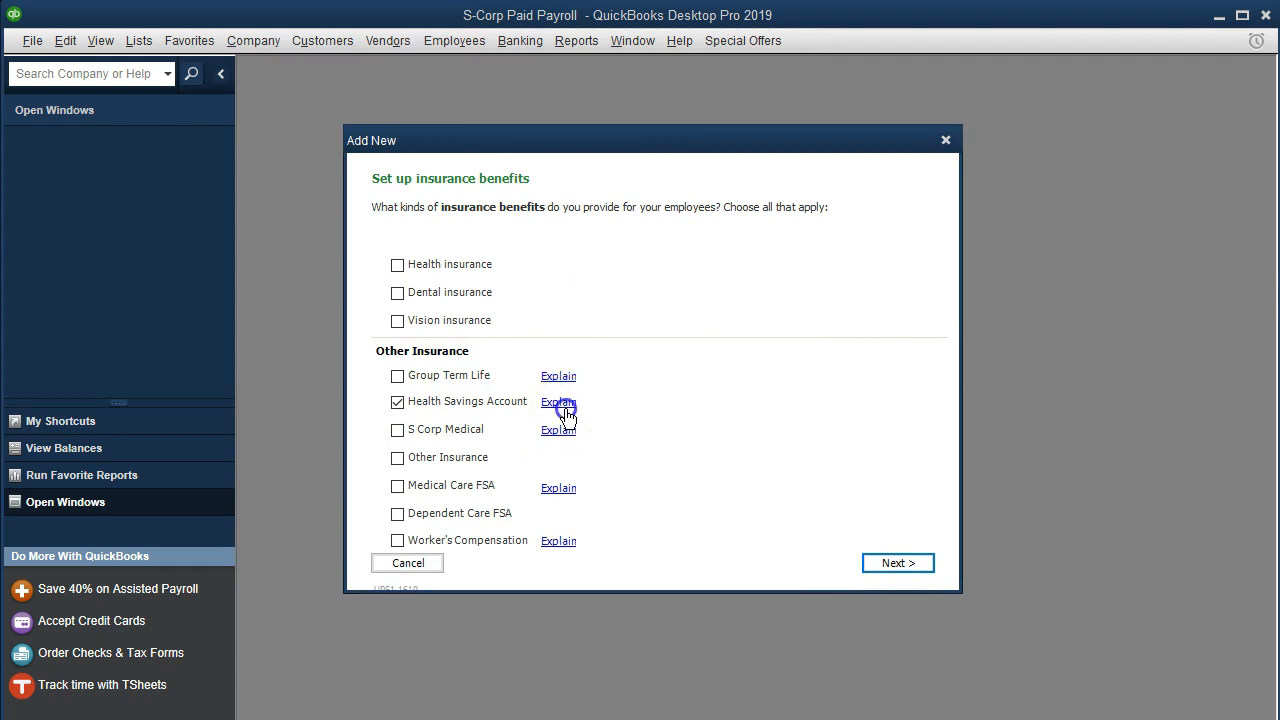
click(558, 400)
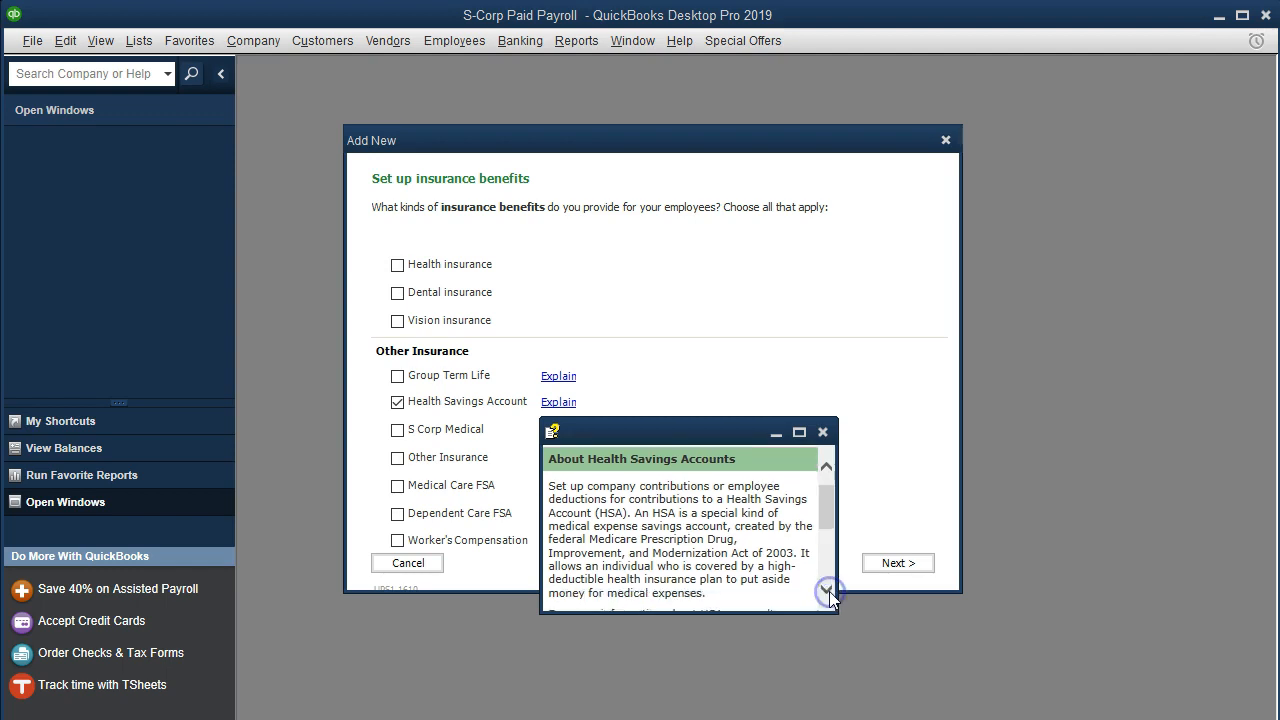
click(828, 590)
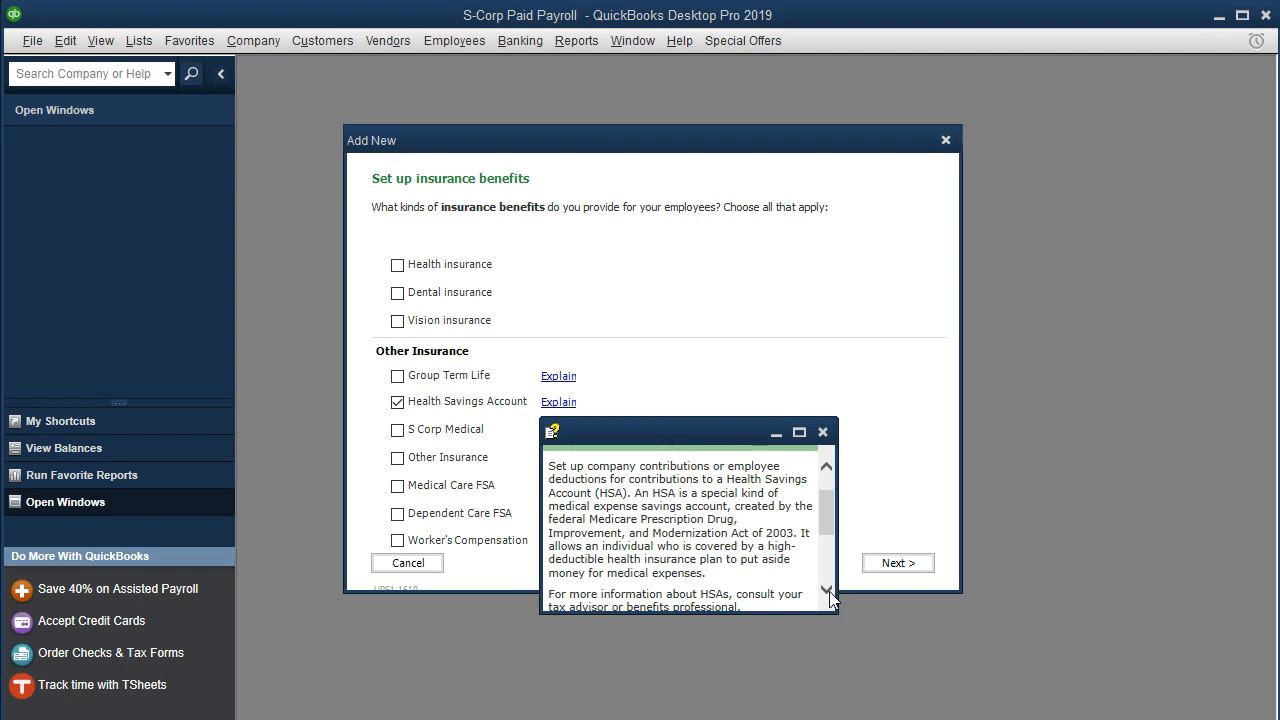
click(828, 590)
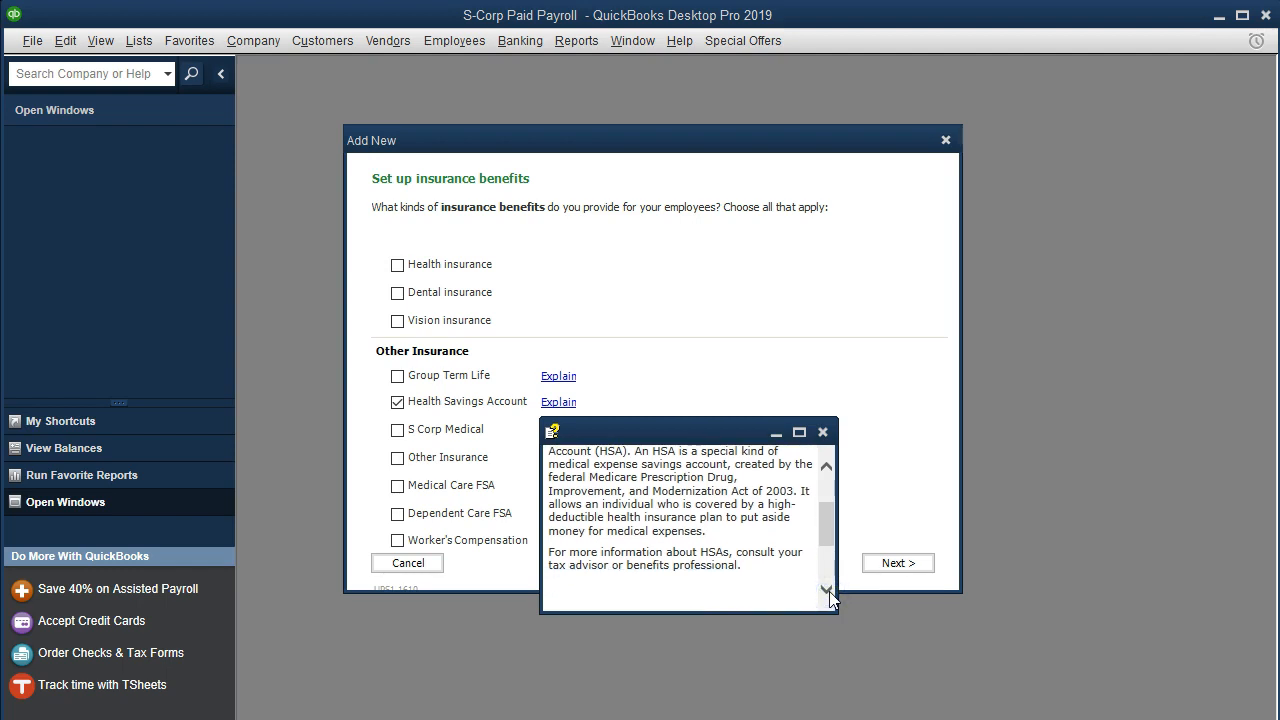
click(828, 592)
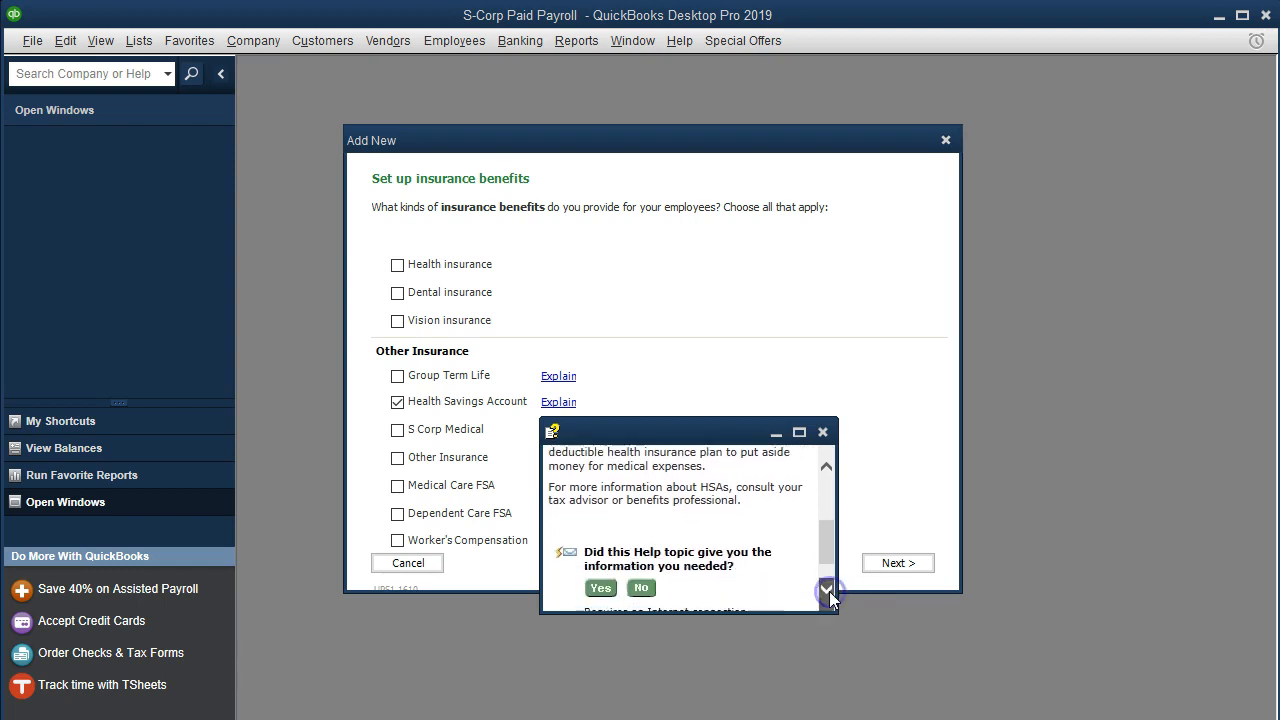
click(826, 588)
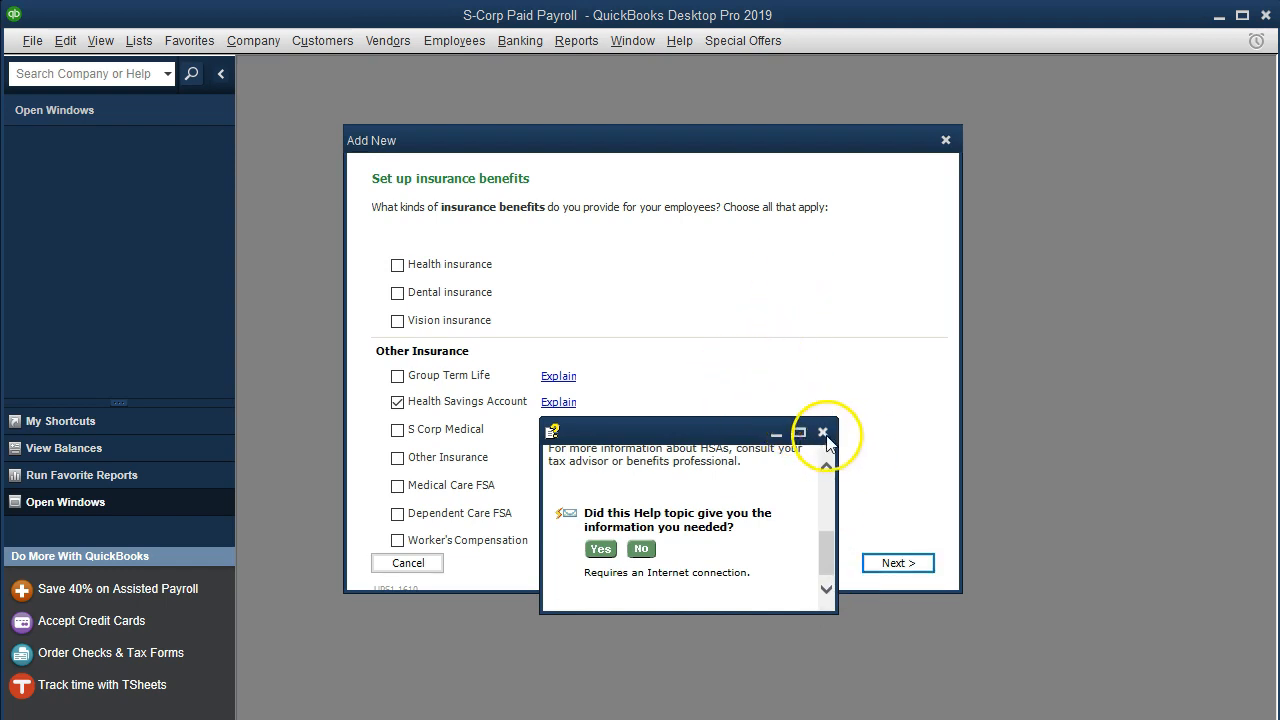
click(824, 432)
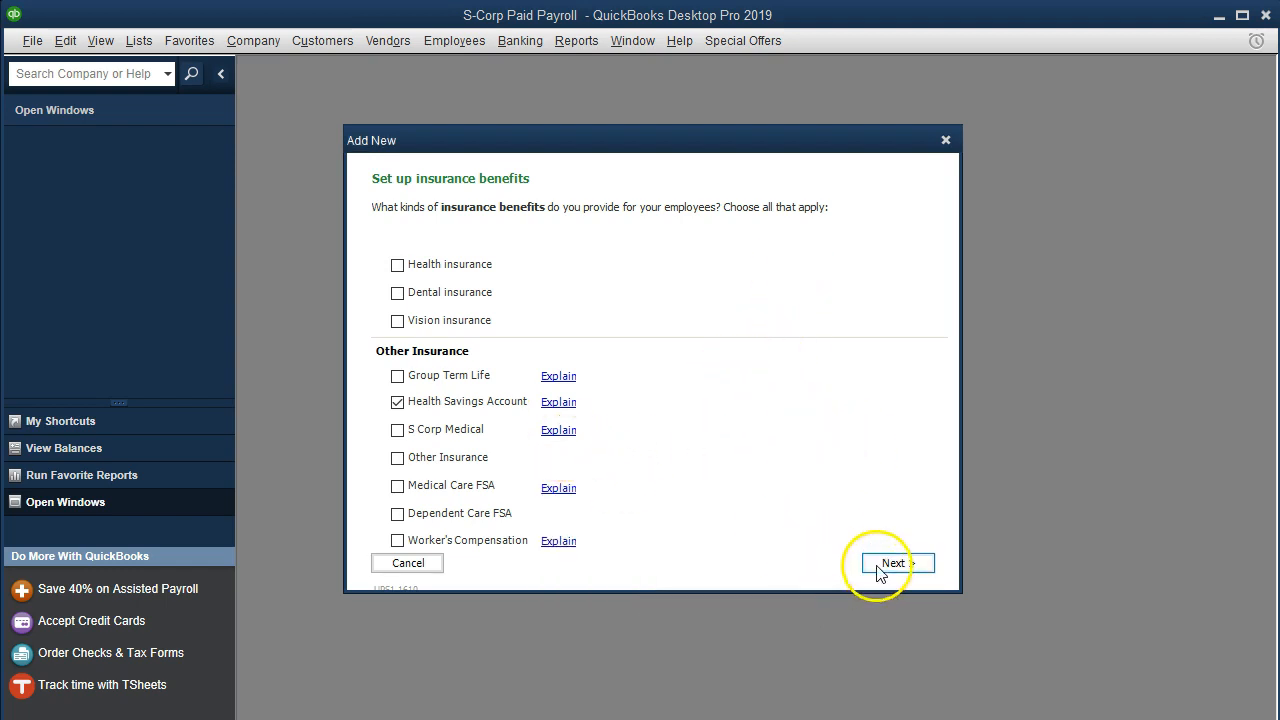
- Set the HSA plan to company pays all, deducted after taxes, and continue
click(892, 562)
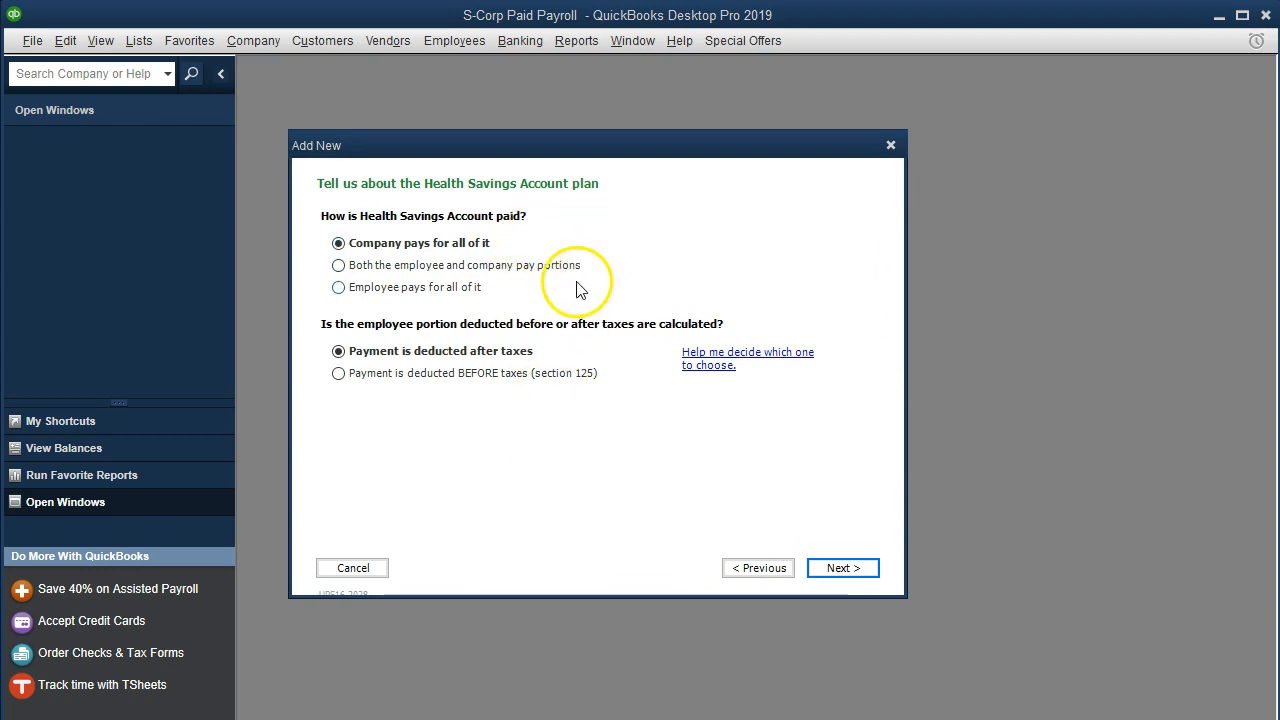
mouse_move(590, 276)
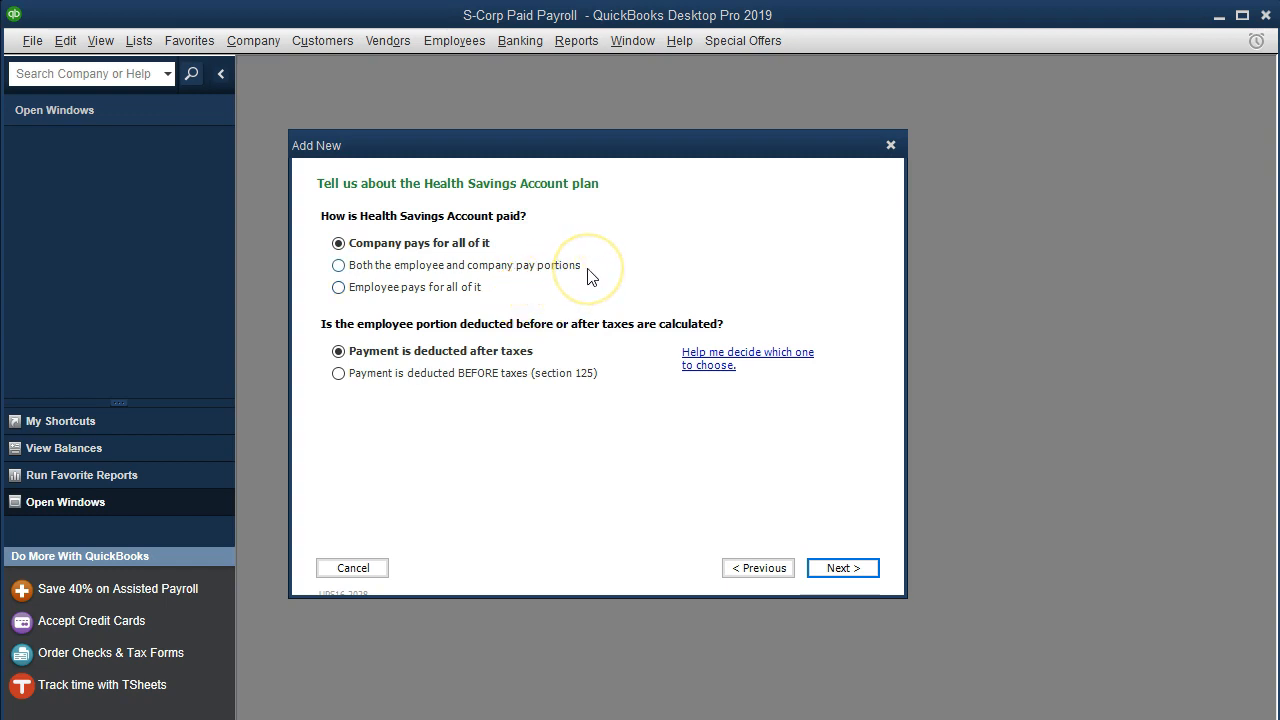
mouse_move(578, 362)
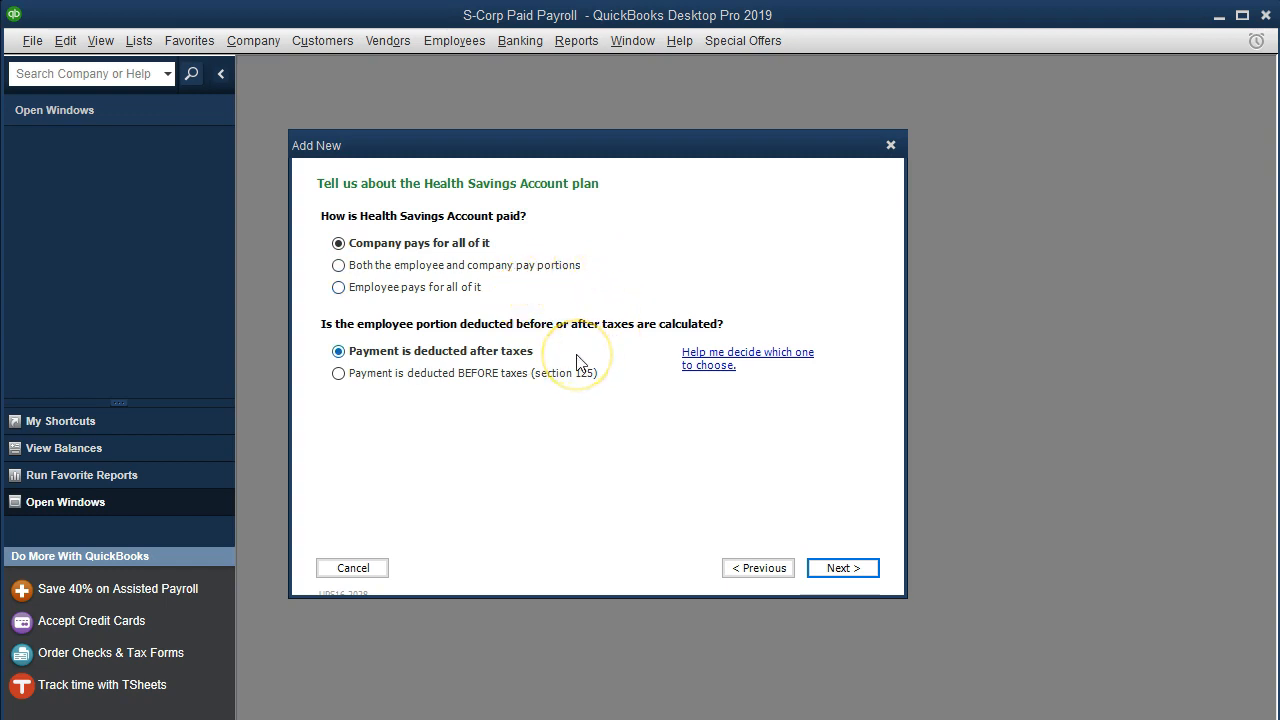
mouse_move(456, 420)
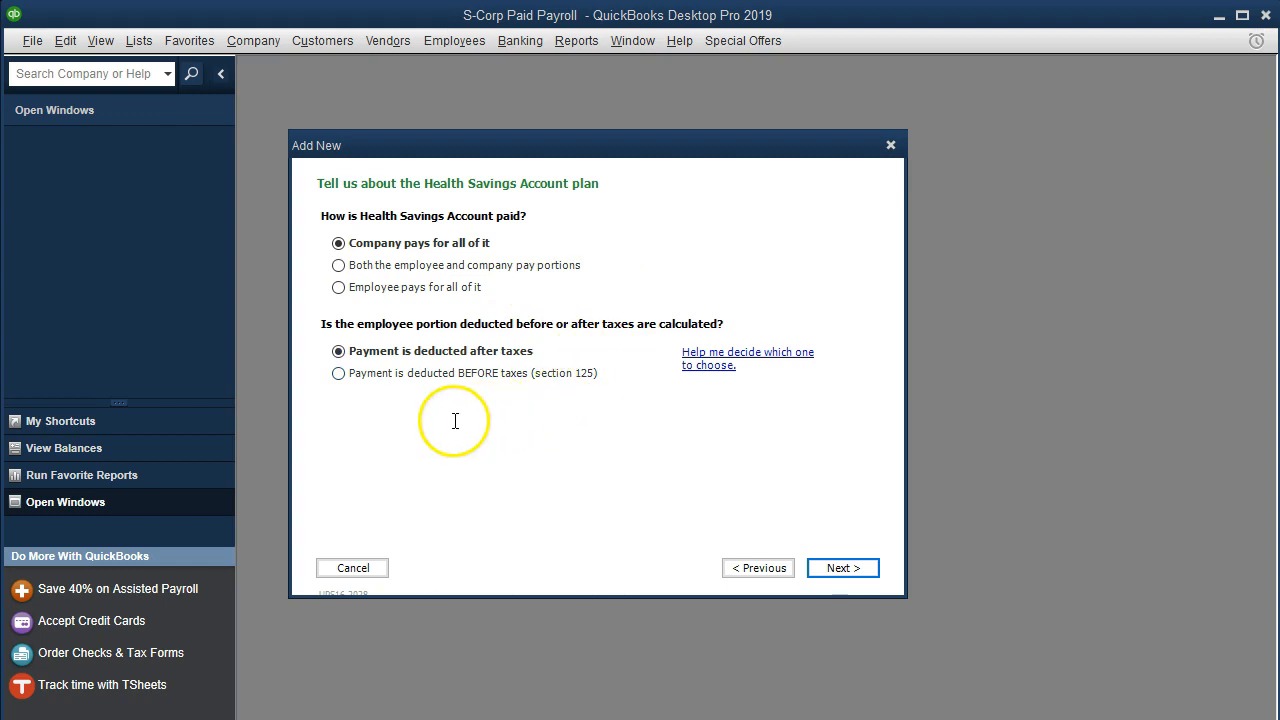
mouse_move(548, 392)
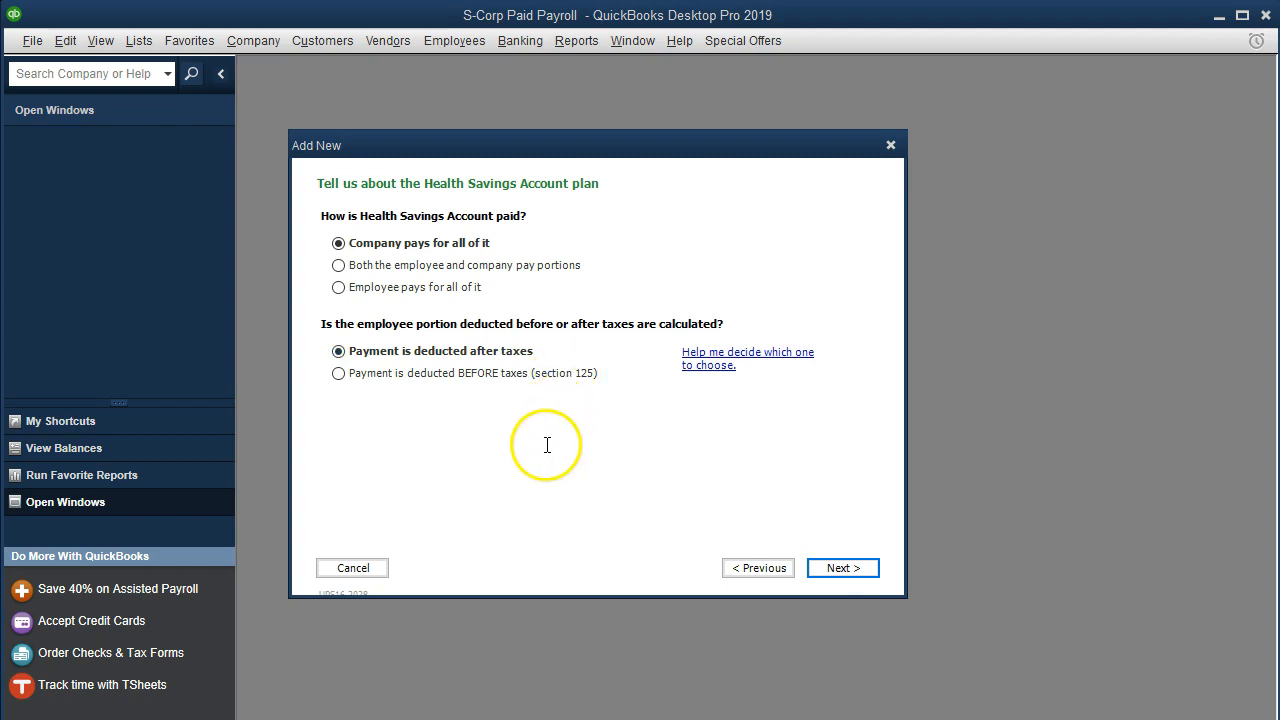
click(842, 568)
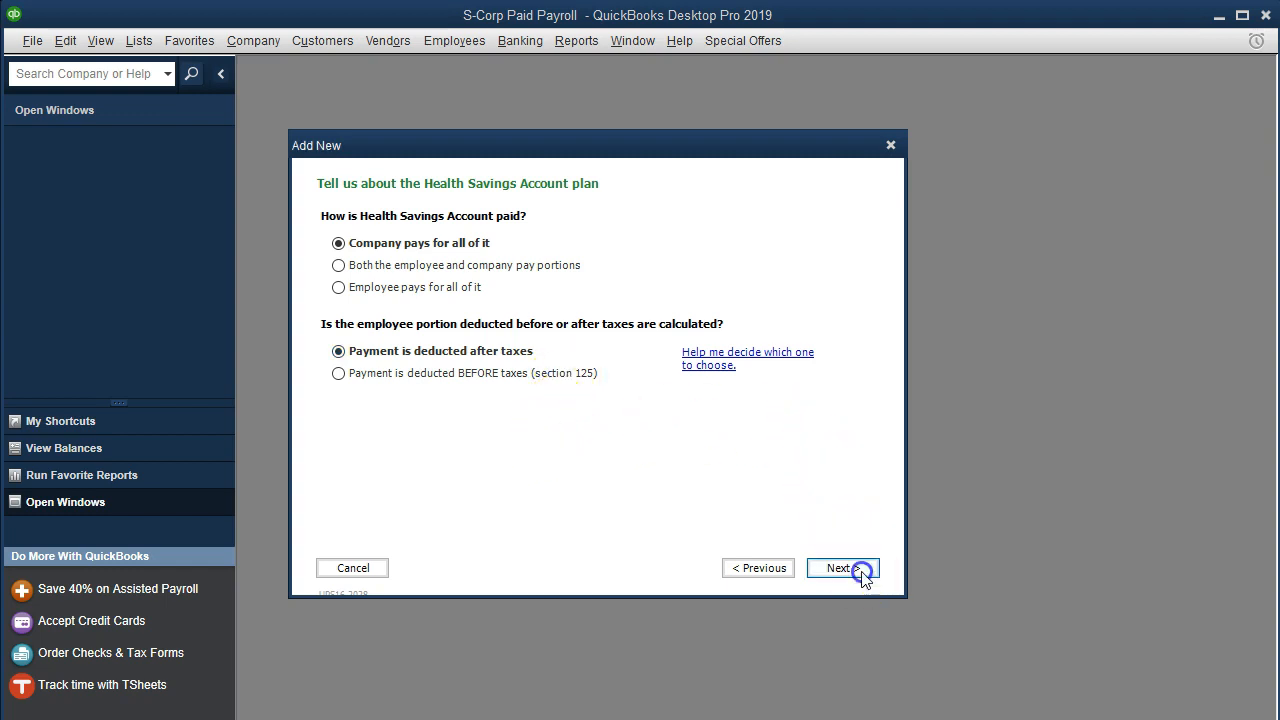
- Enter HSA Vendor as payee with no regular payment schedule and finish the item
click(844, 568)
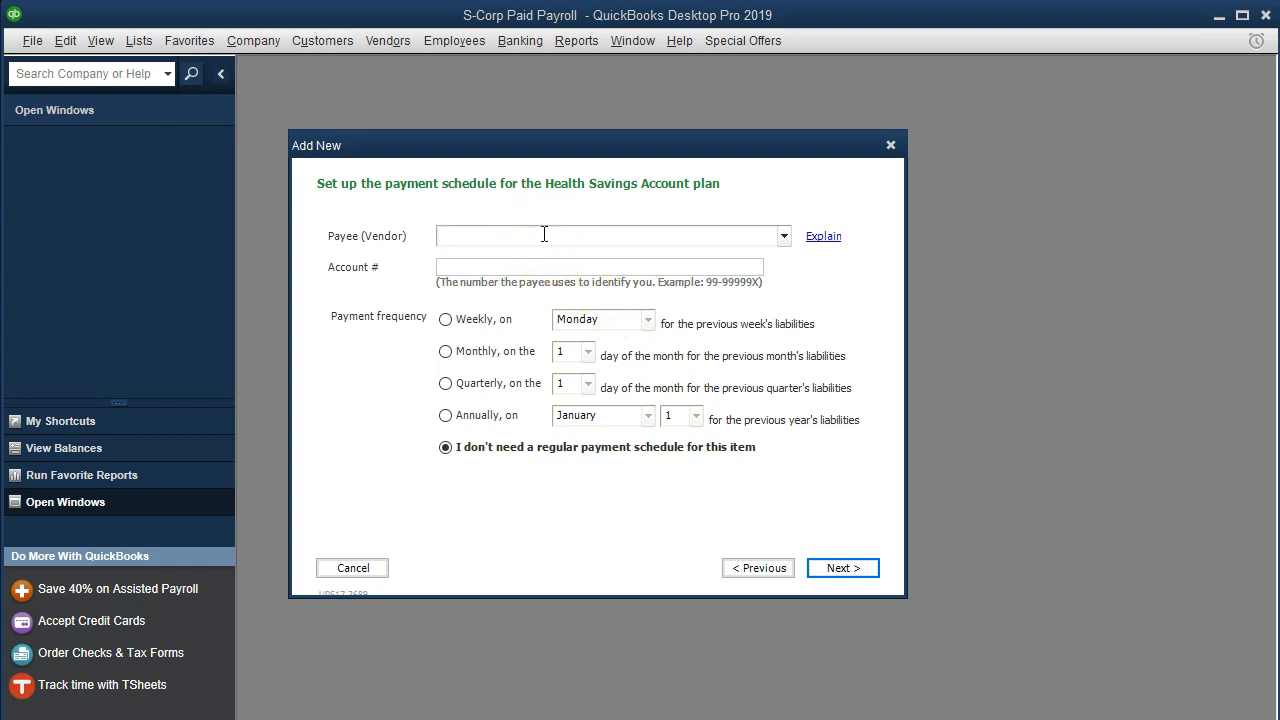
text(HSA)
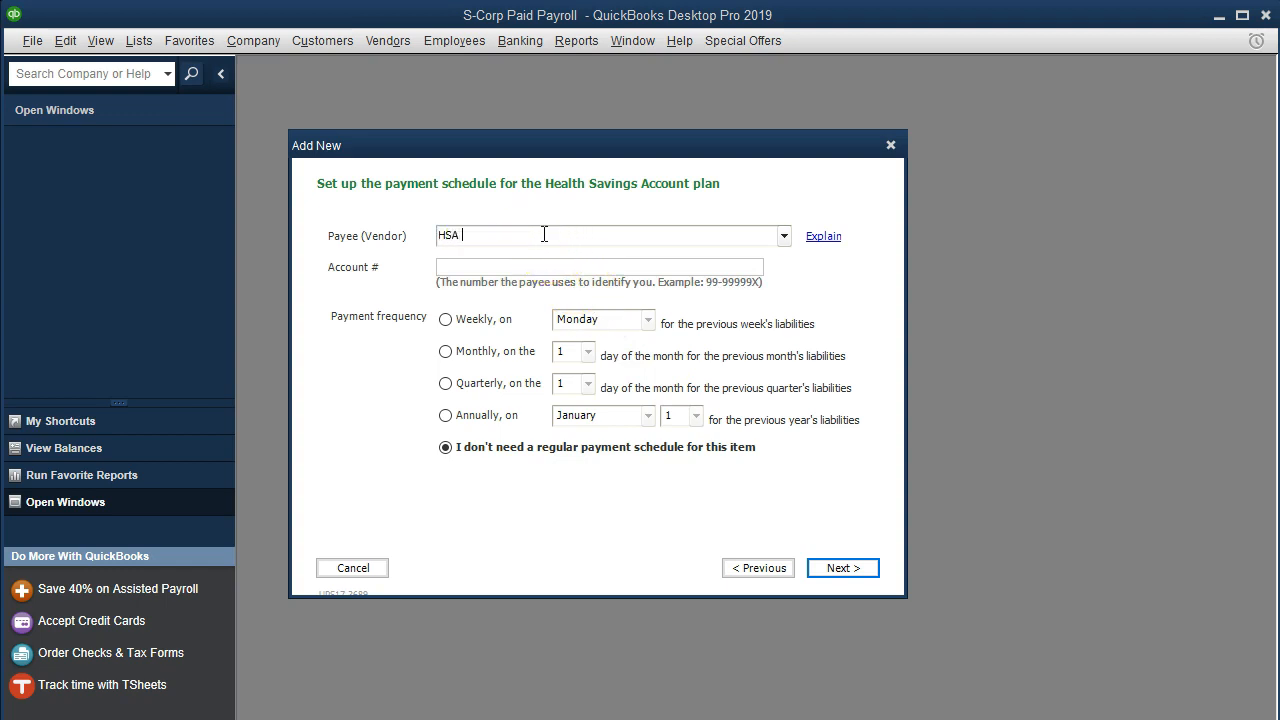
text(Vendor)
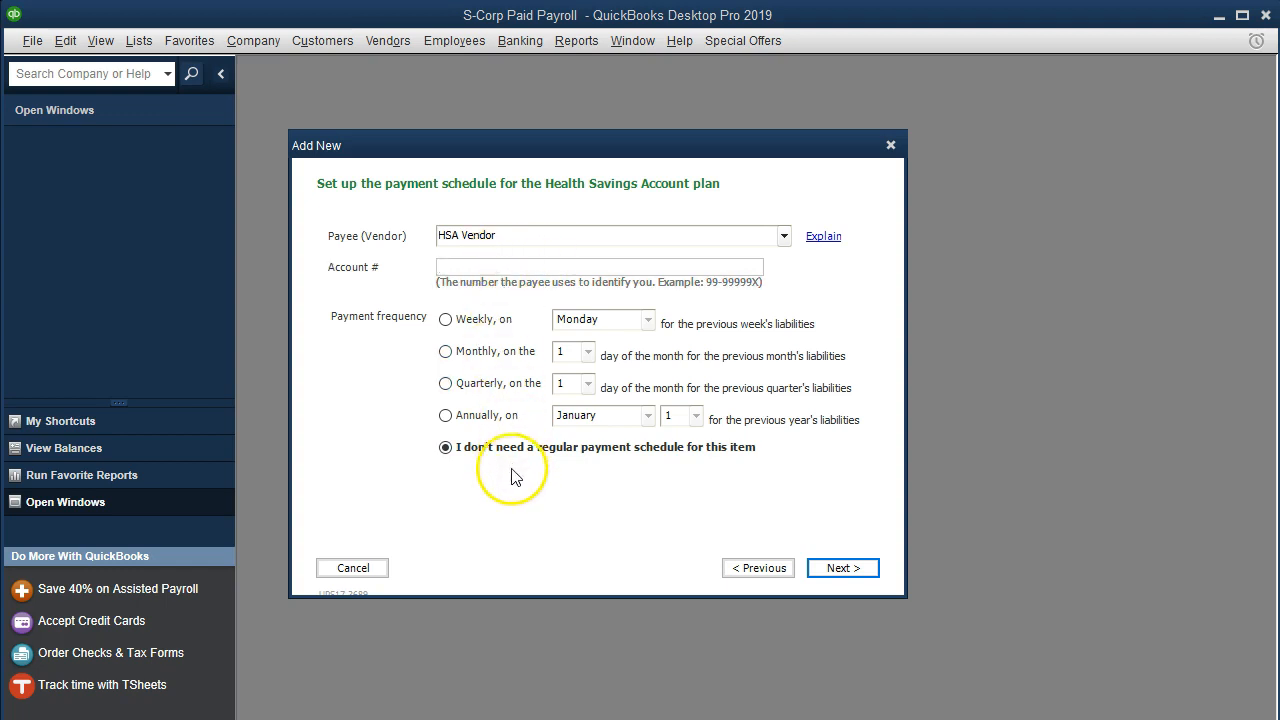
mouse_move(844, 568)
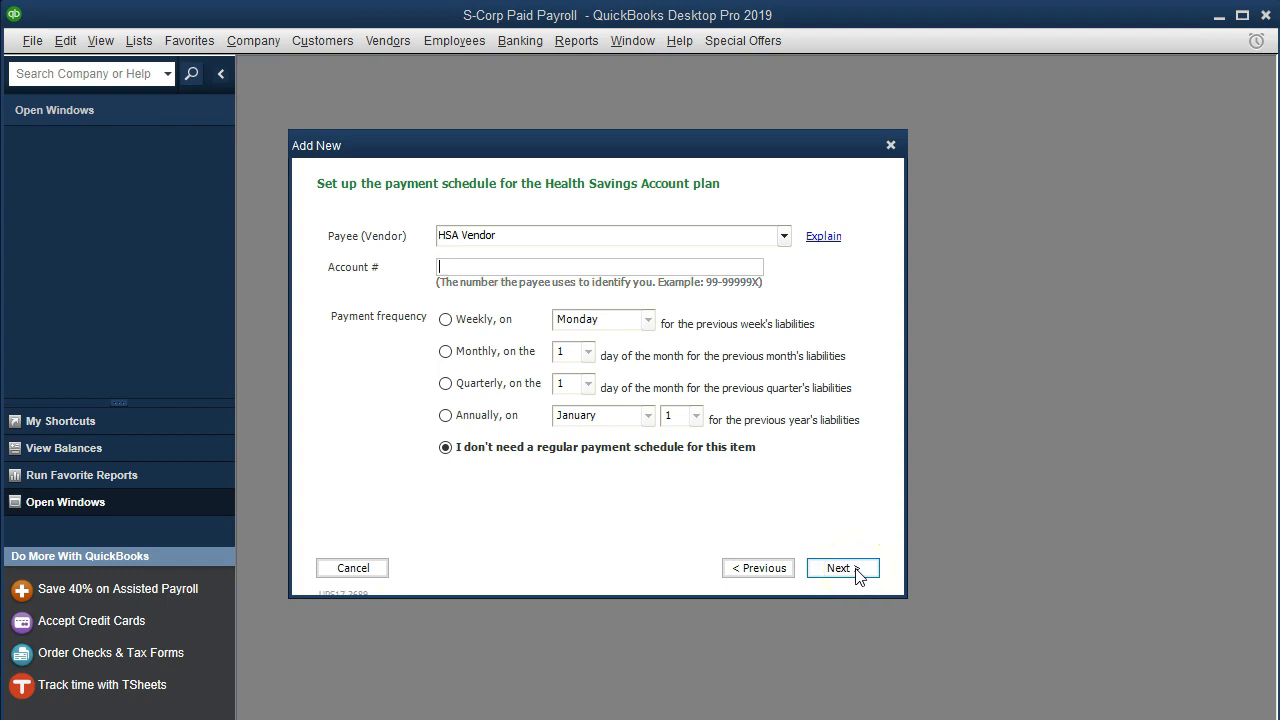
click(838, 568)
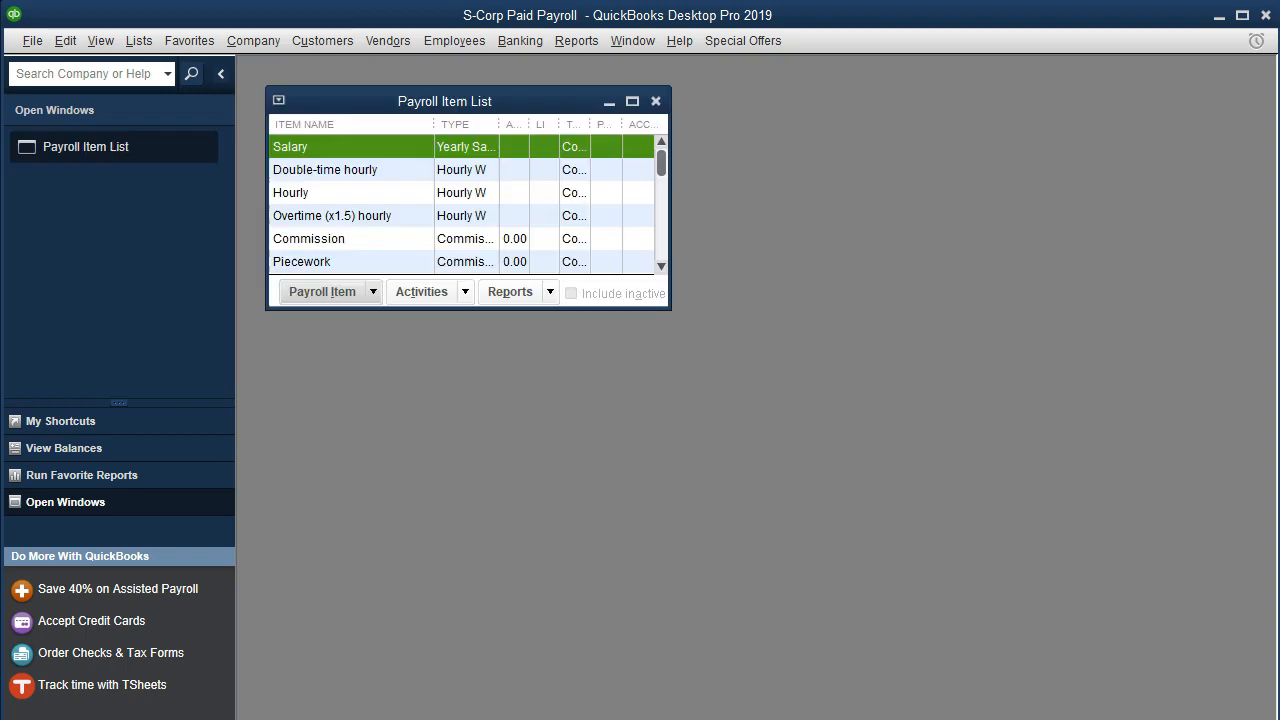
- Maximize the Payroll Item List to review the new HSA Company (Taxable) row
click(632, 100)
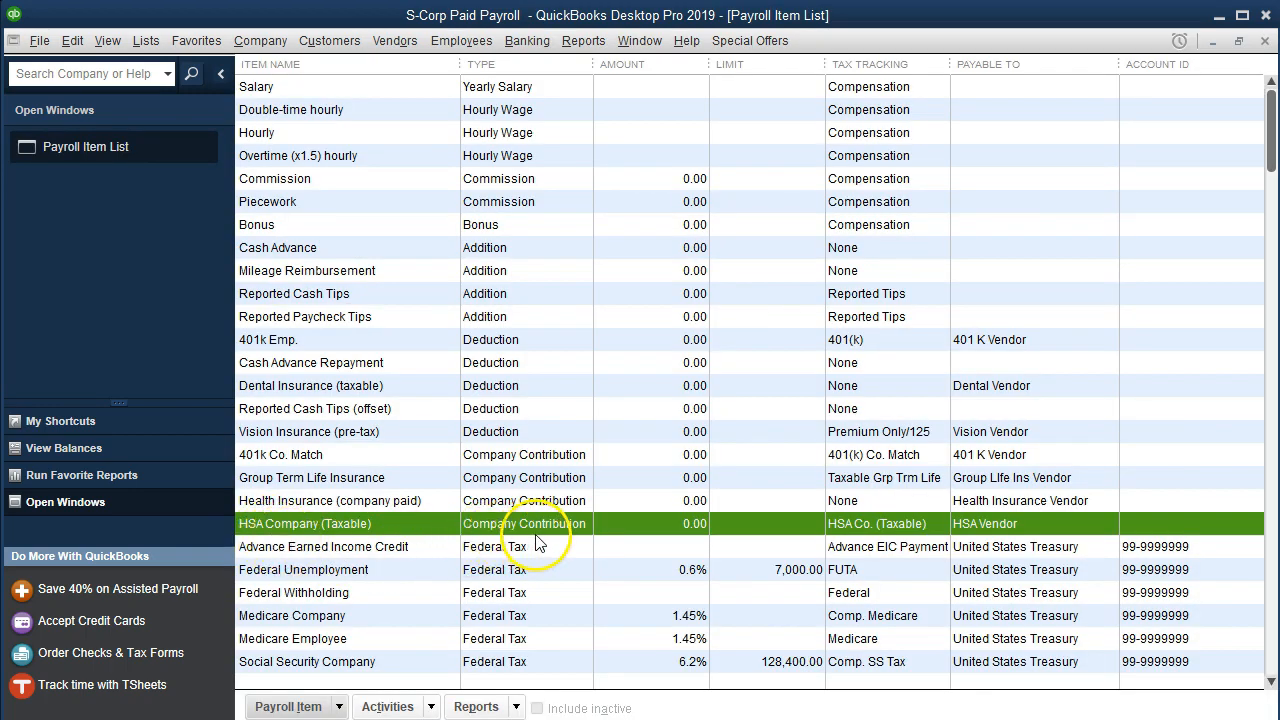
mouse_move(590, 468)
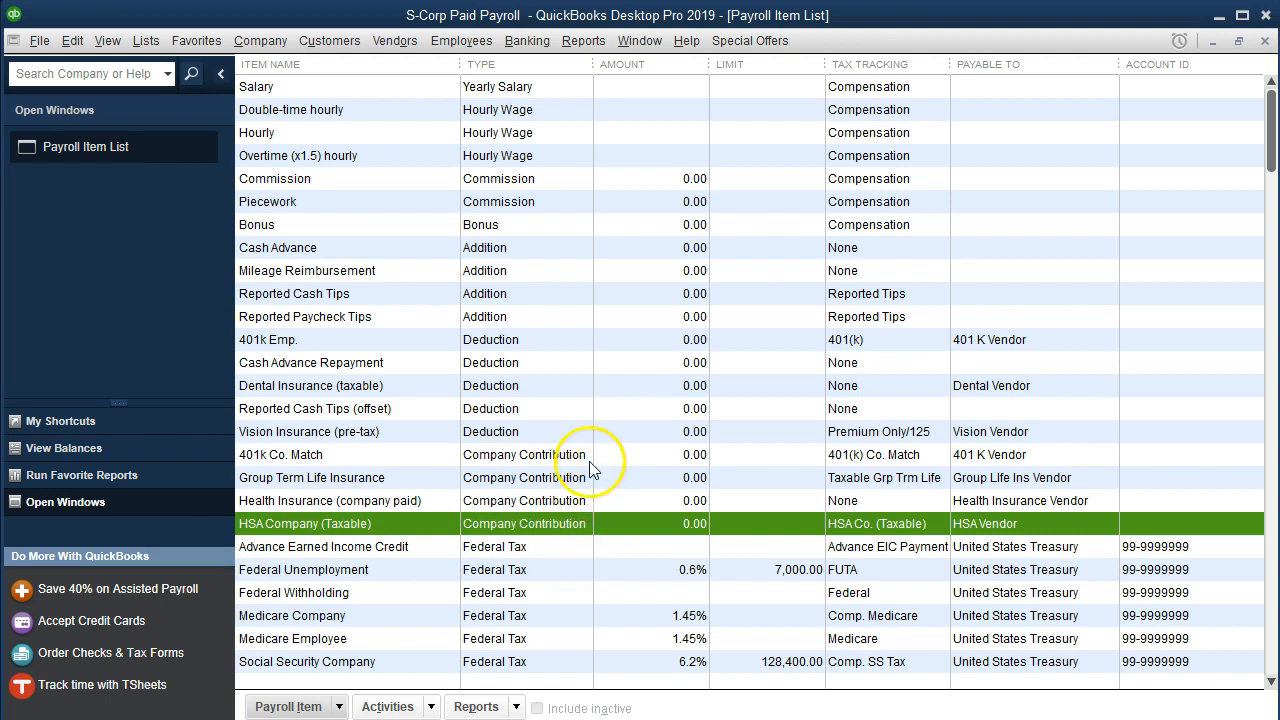
mouse_move(588, 464)
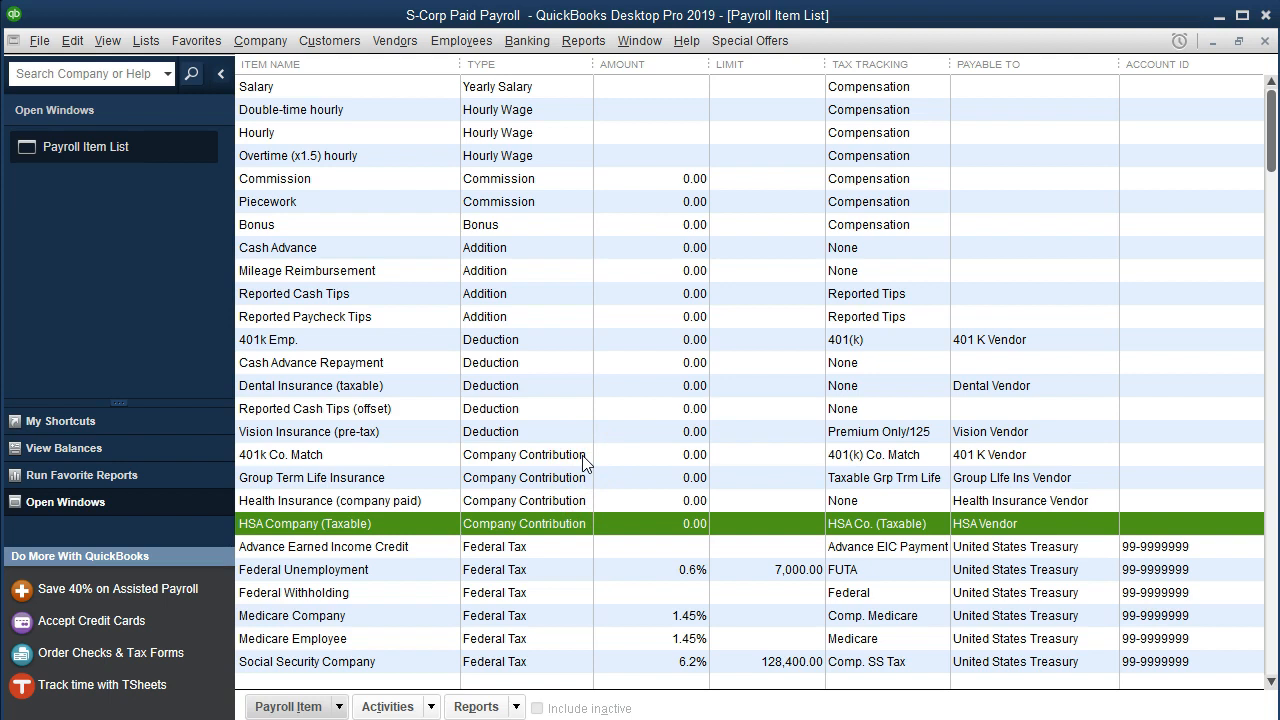
mouse_move(568, 462)
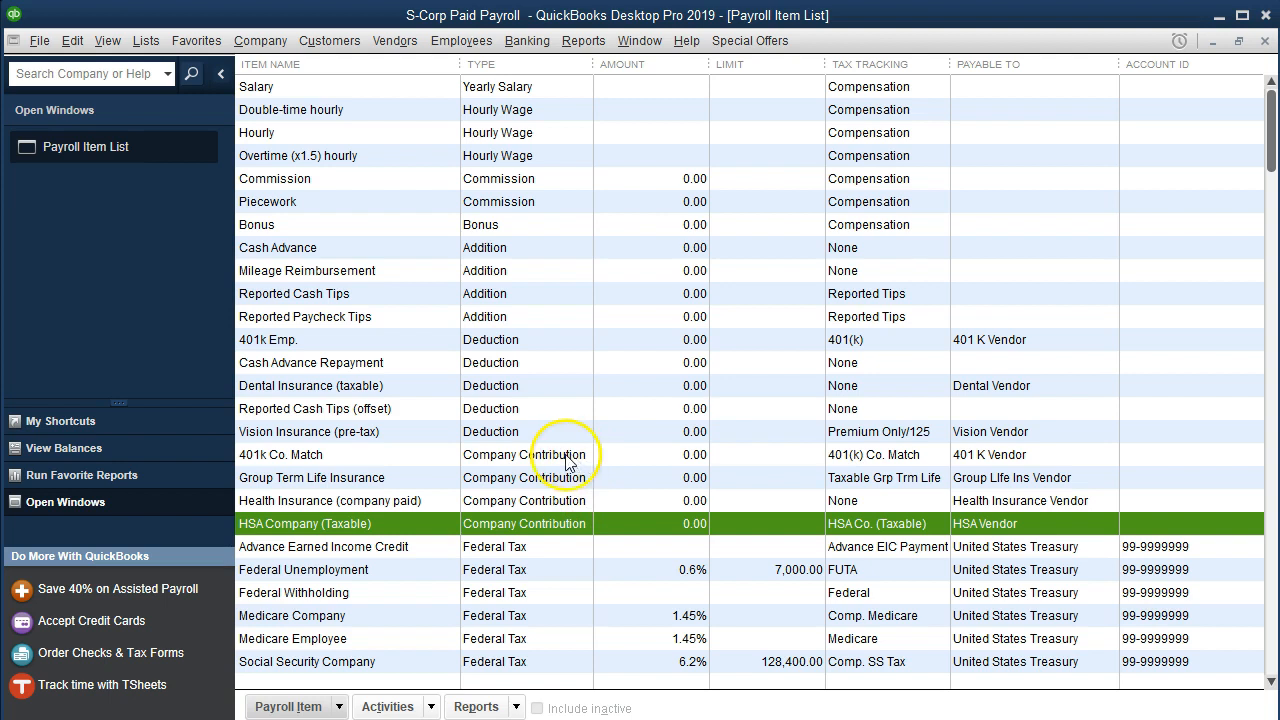
mouse_move(444, 488)
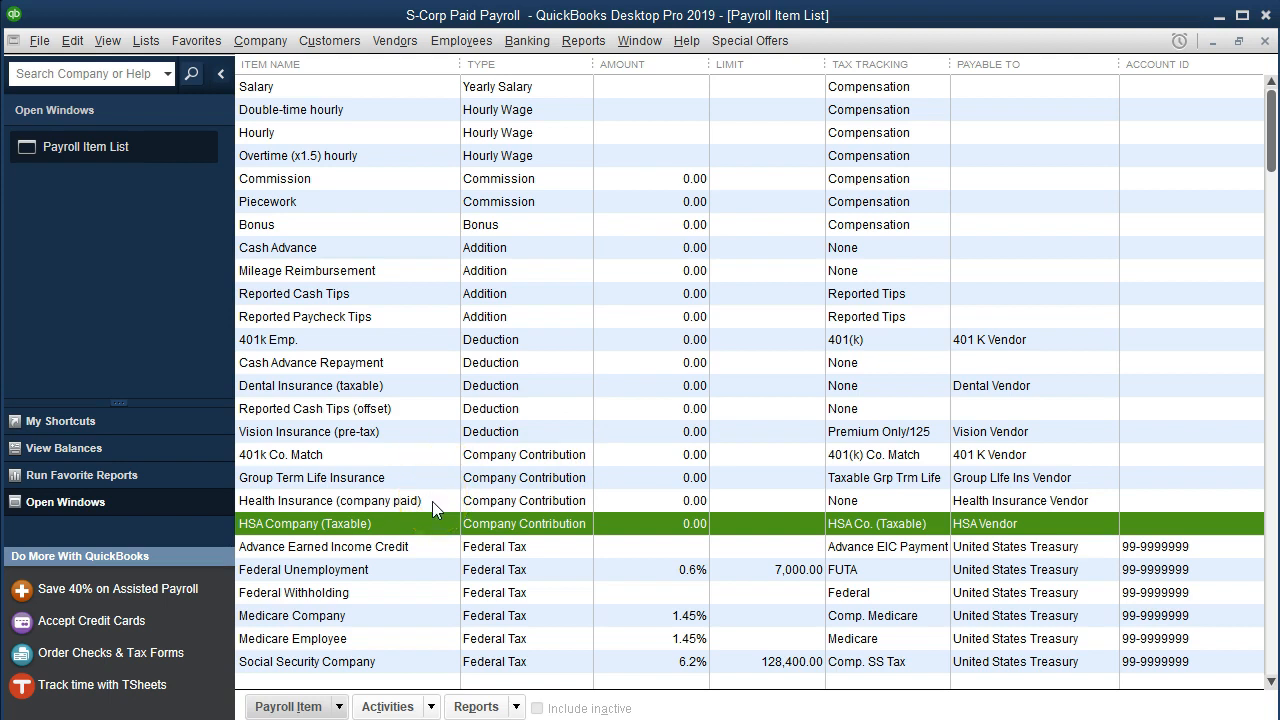
mouse_move(548, 240)
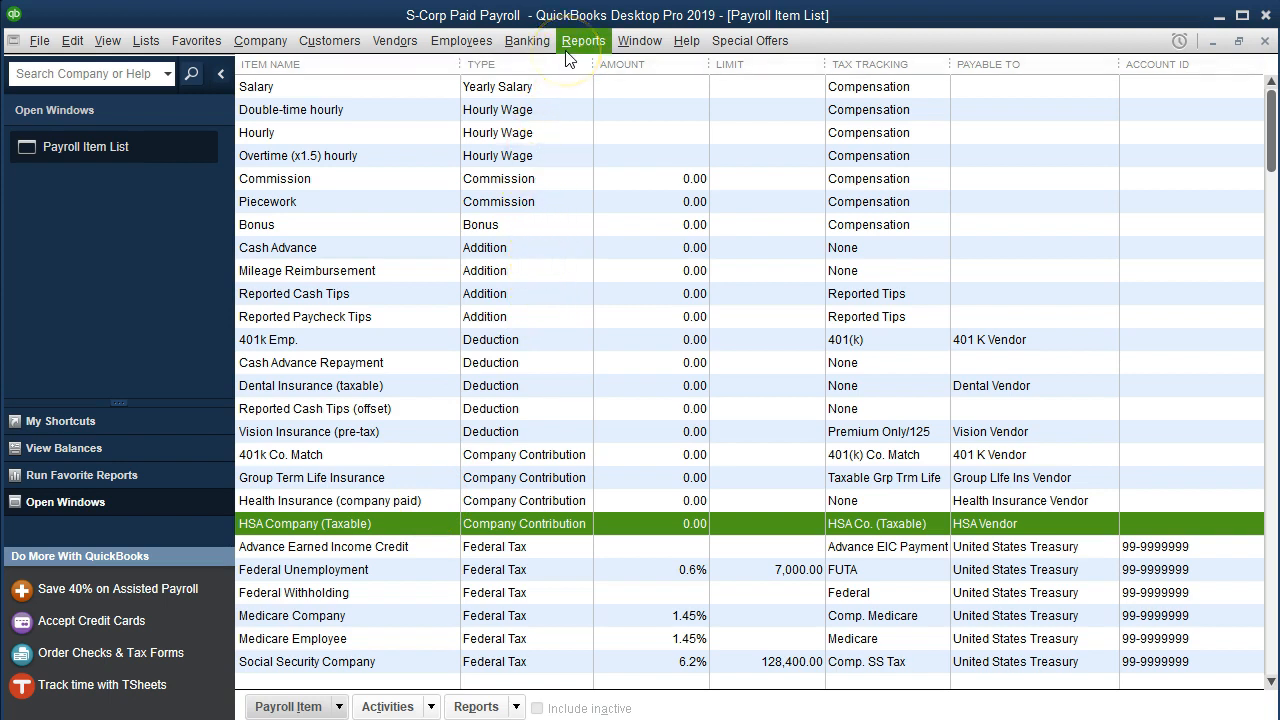
click(460, 40)
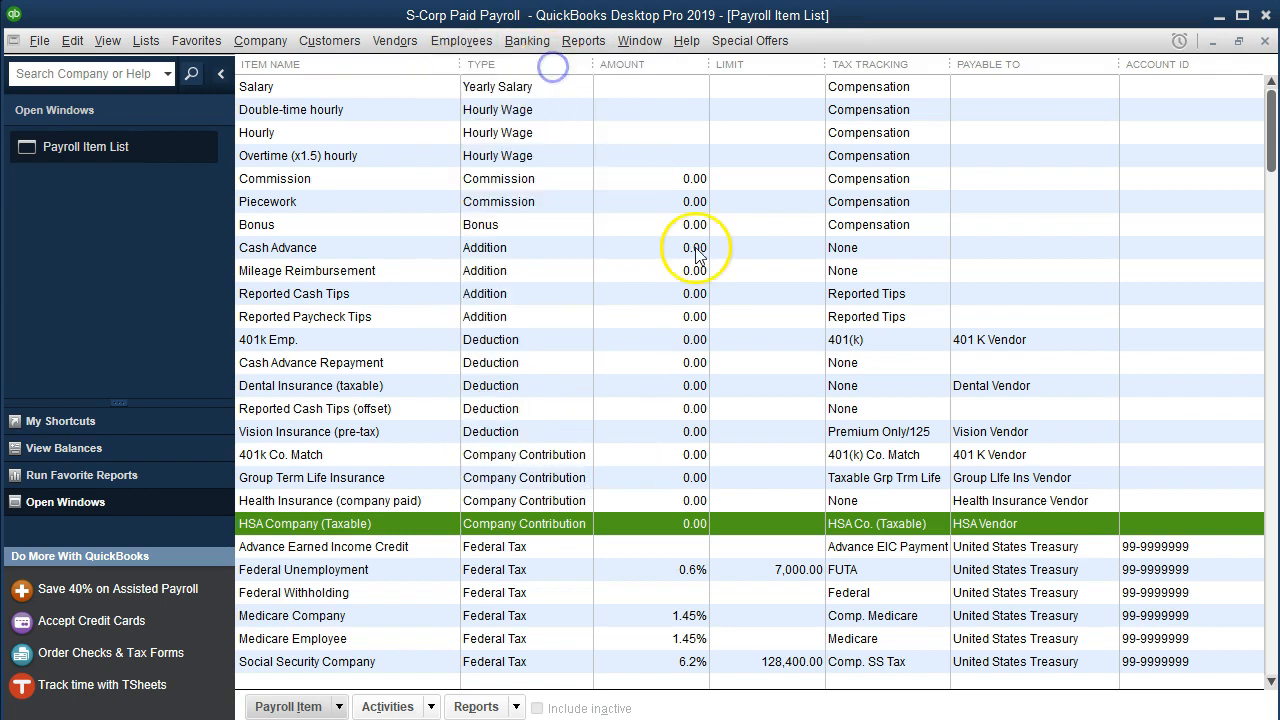
click(460, 40)
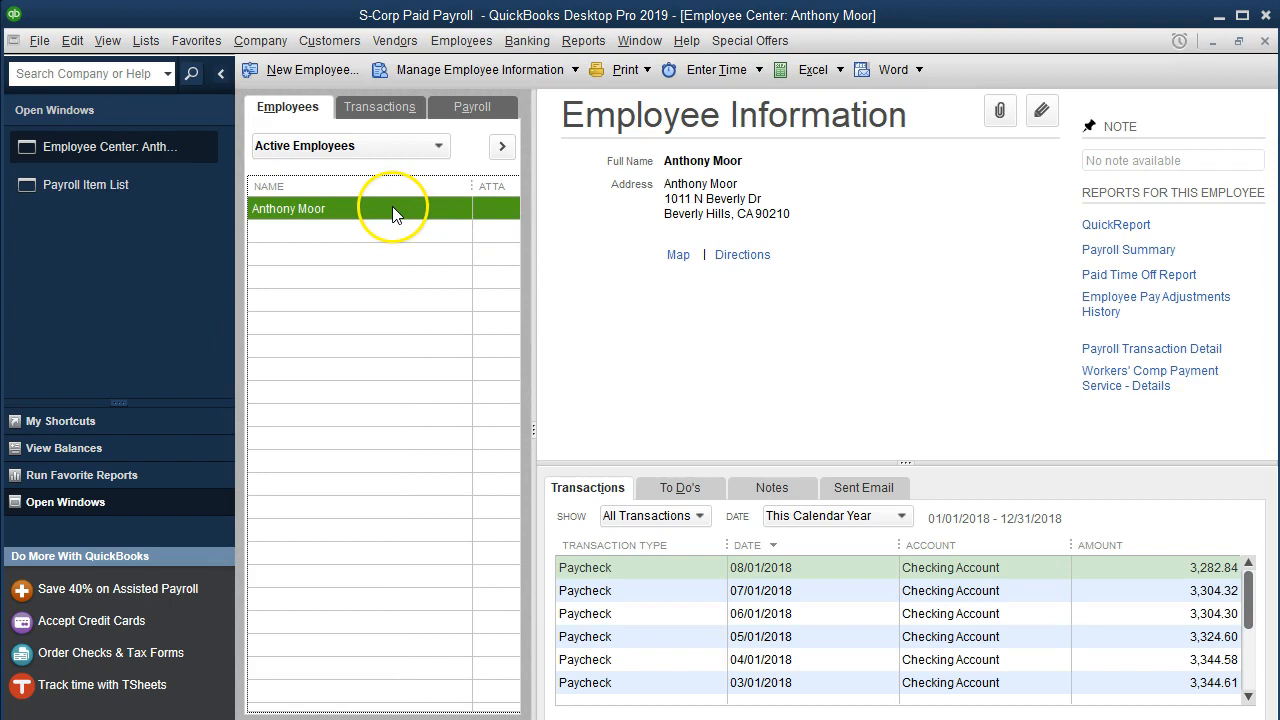
double_click(288, 208)
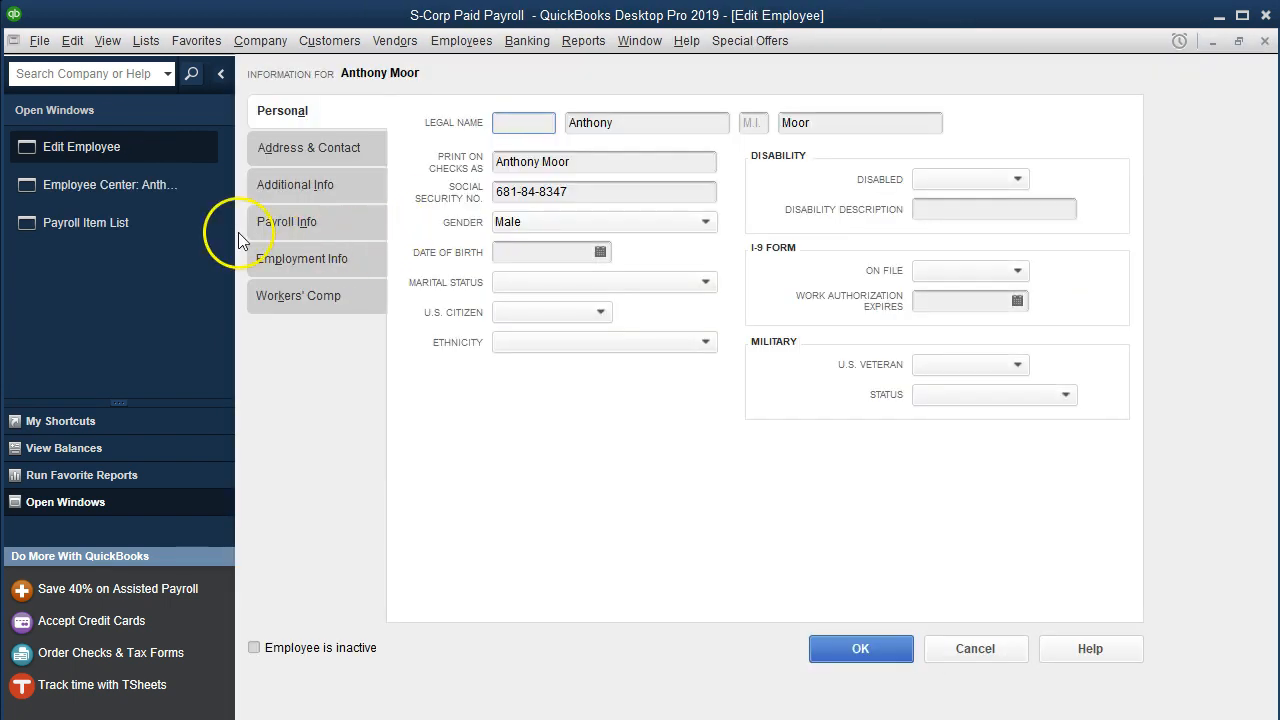
click(304, 258)
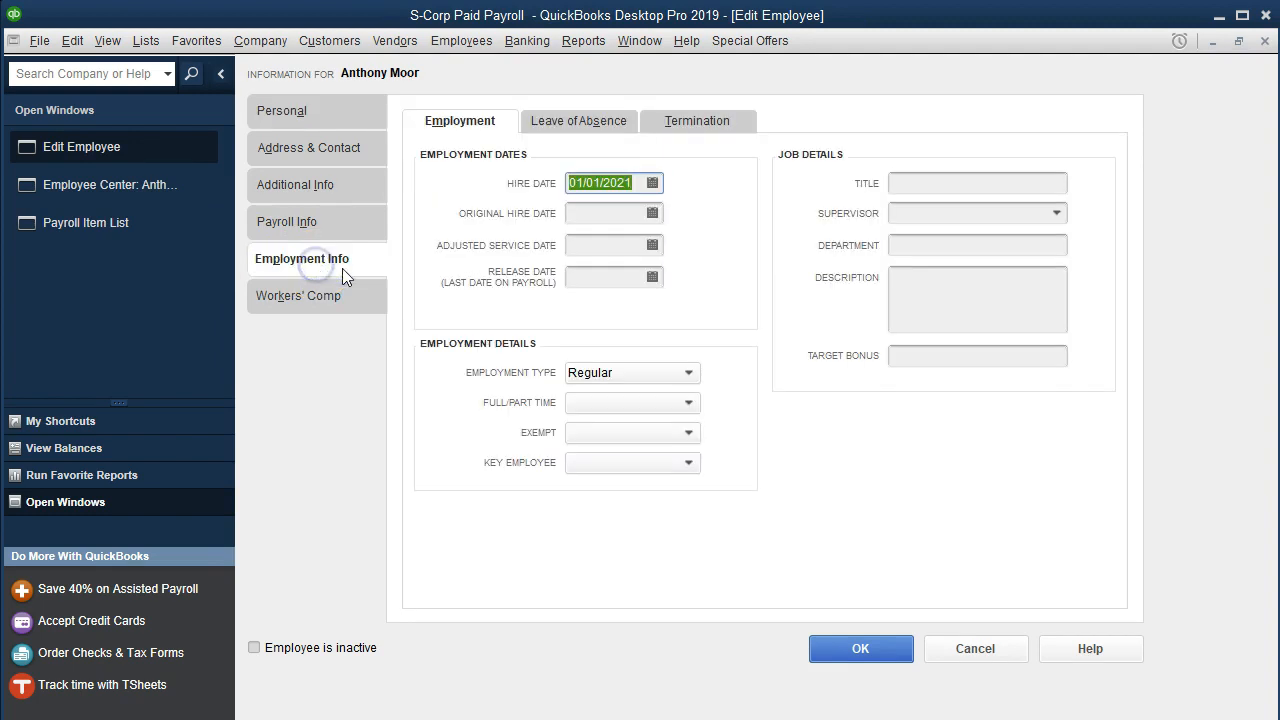
click(288, 220)
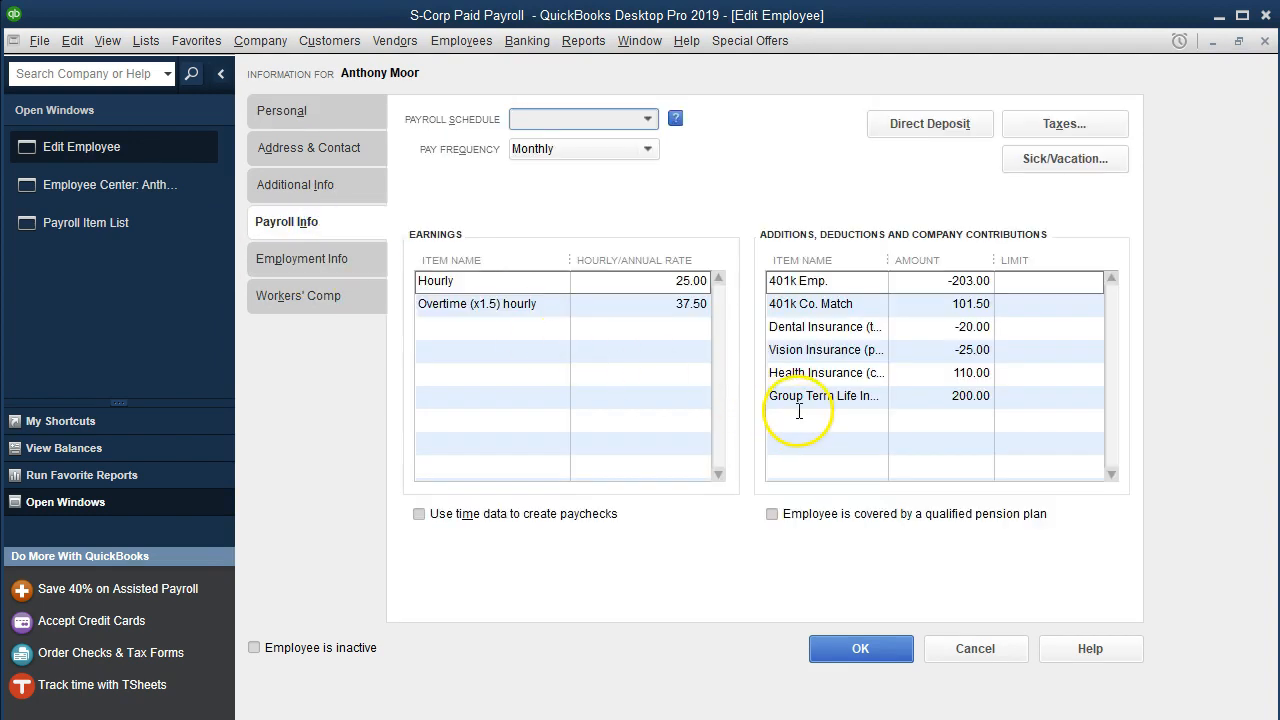
click(820, 420)
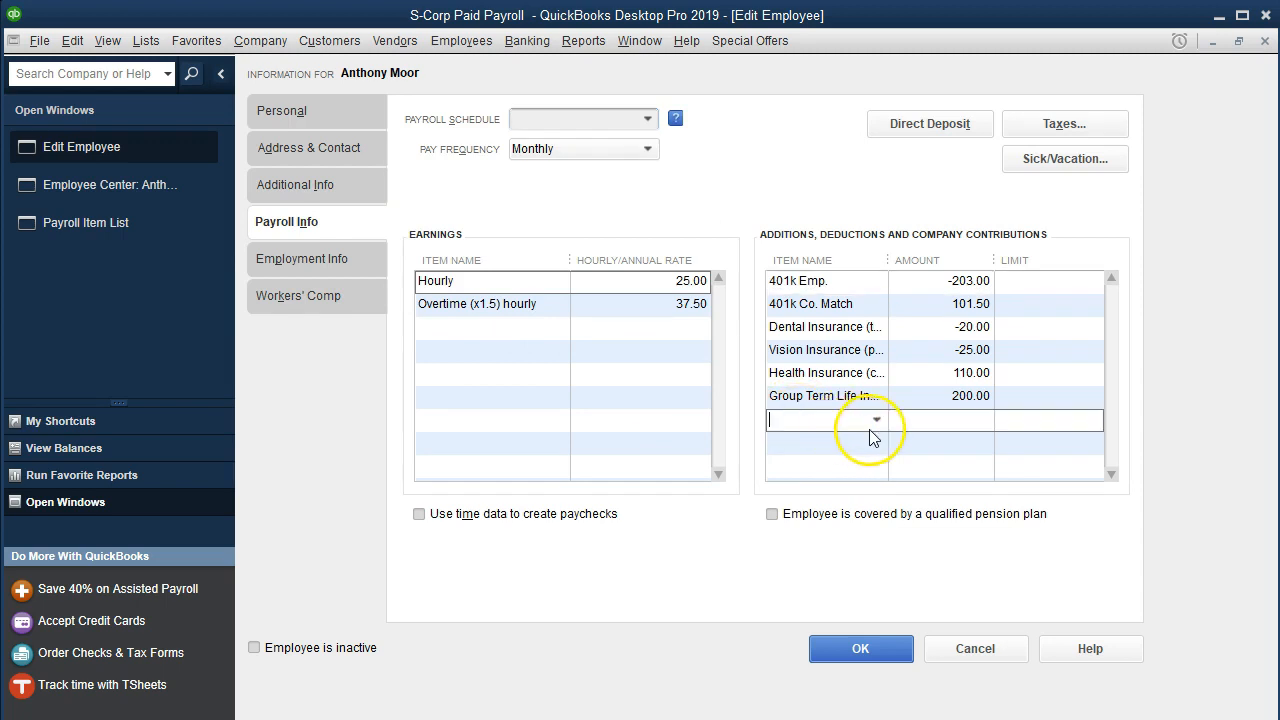
click(876, 420)
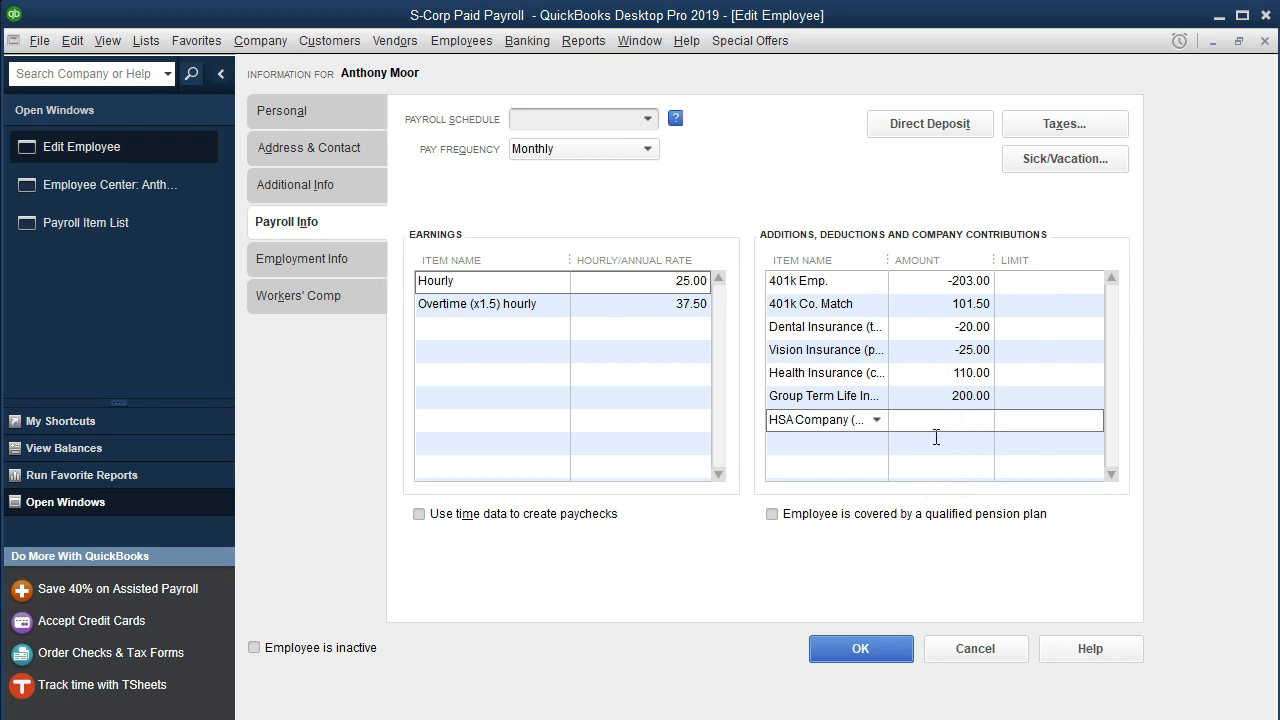
text(150.00)
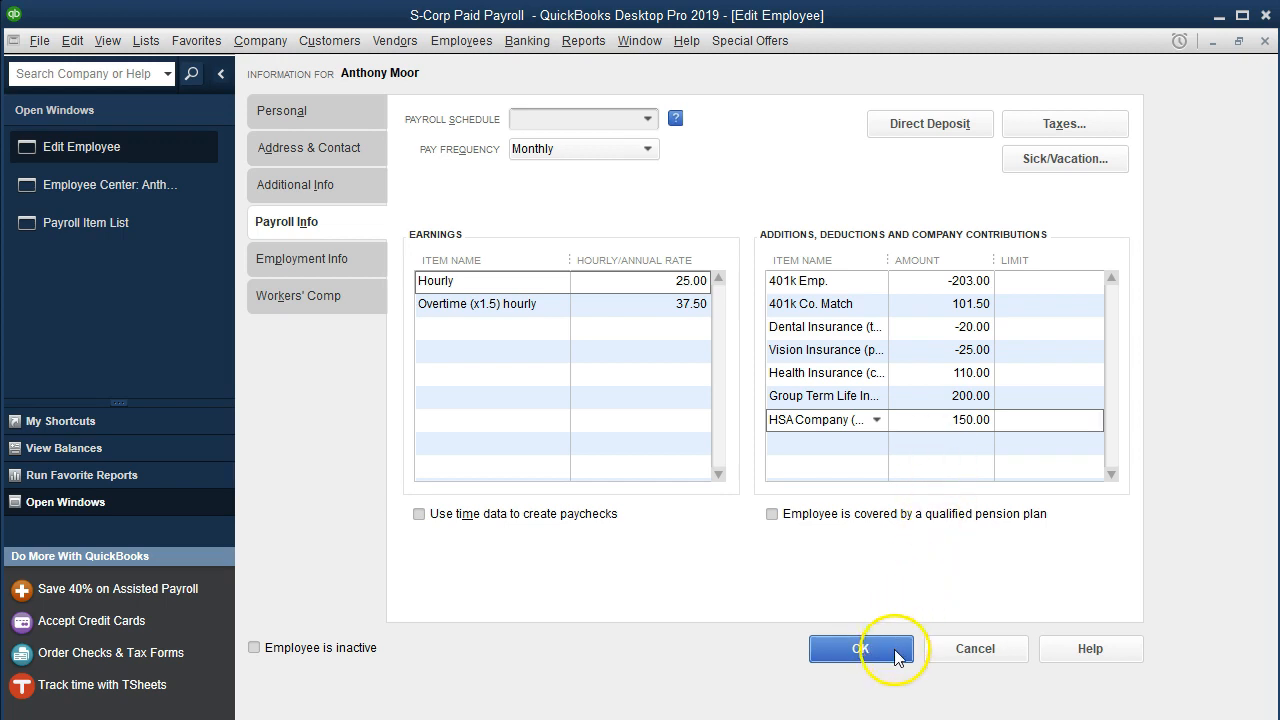
click(860, 648)
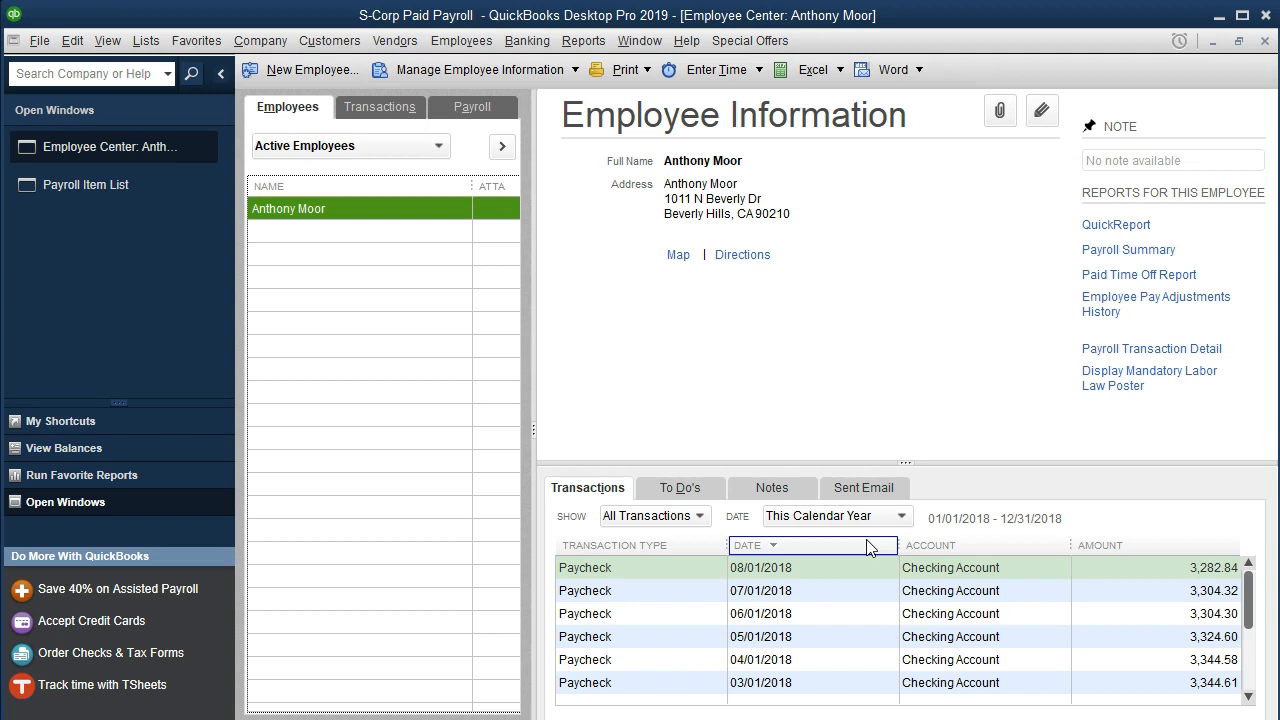
mouse_move(892, 580)
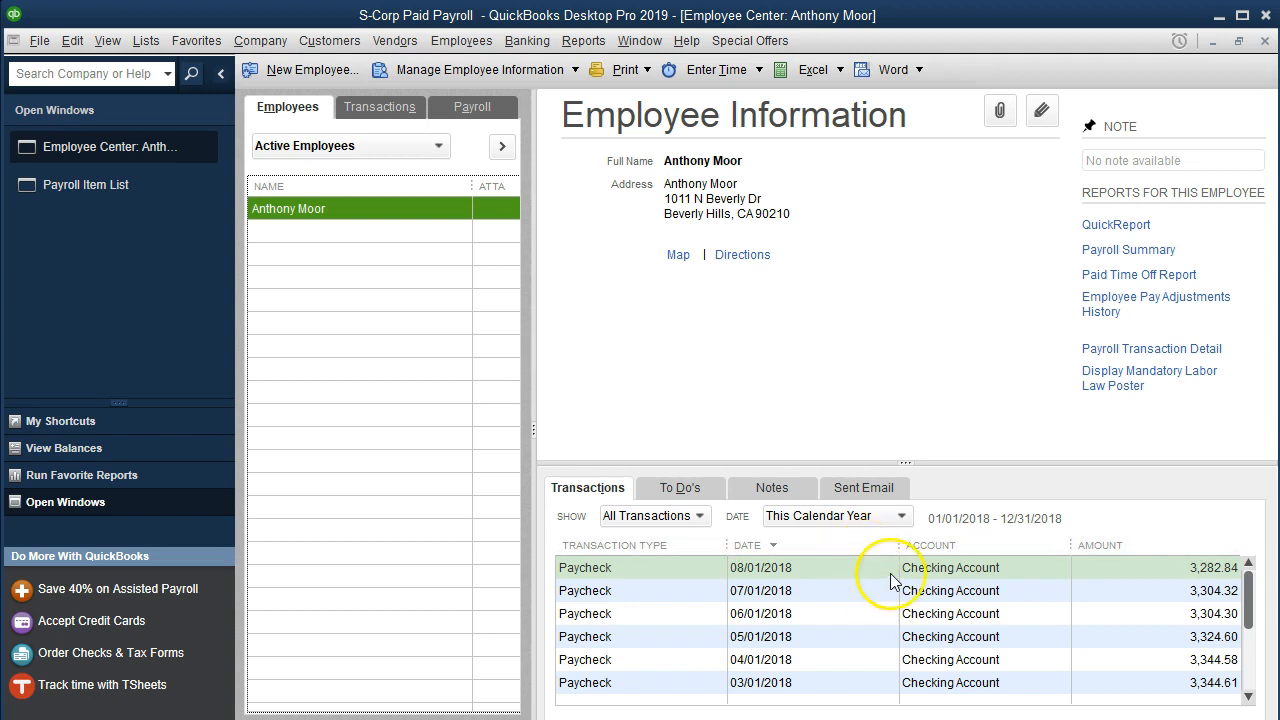